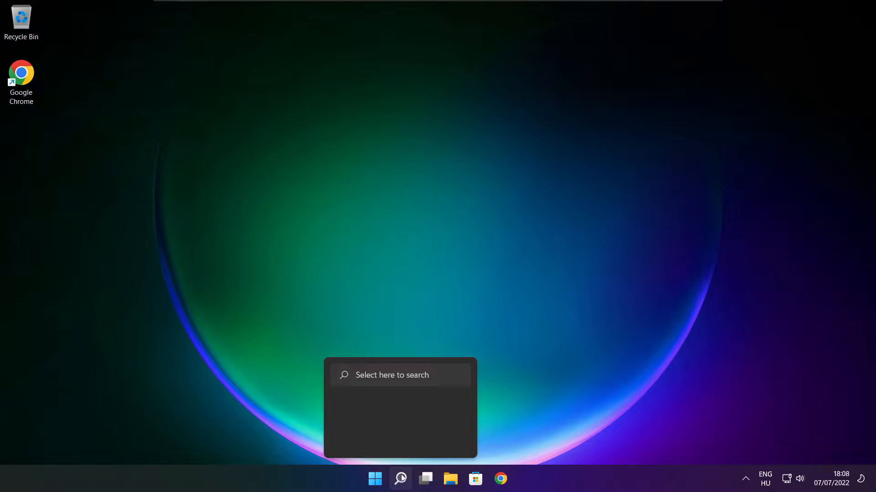
# Search Windows for 'device Manager' and open Device Manager from the results
pyautogui.click(400, 479)
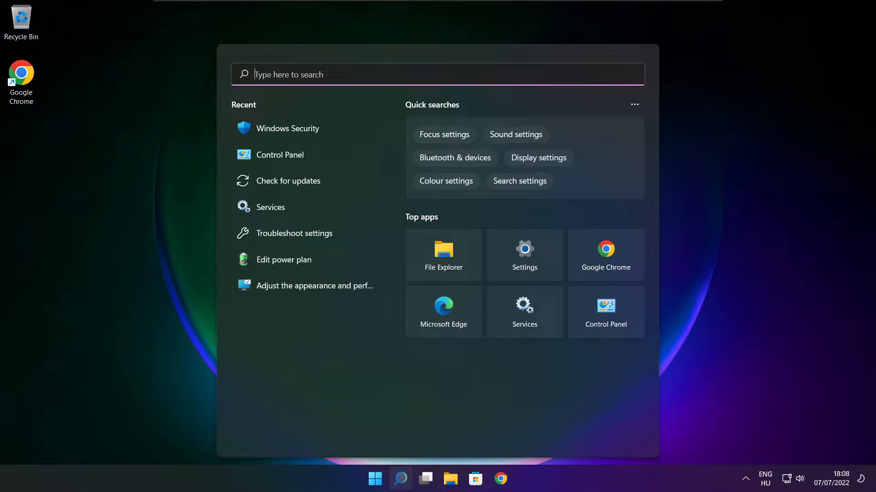
pyautogui.write('device Manager')
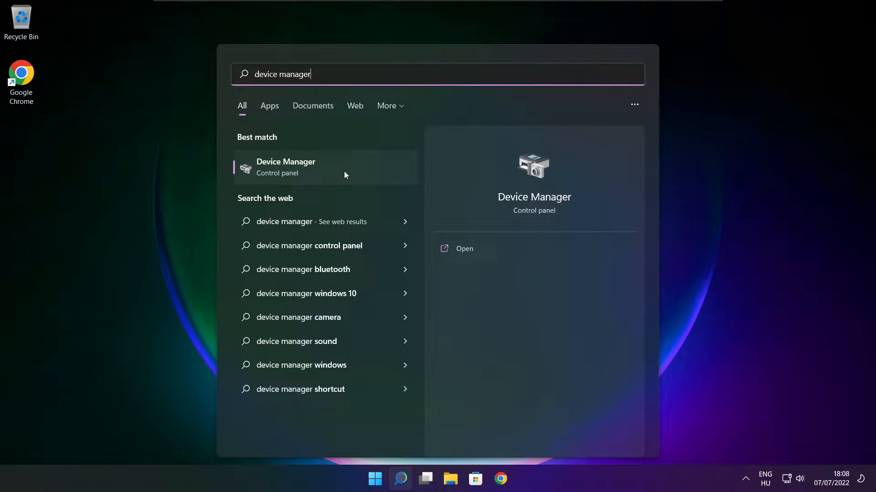
pyautogui.click(360, 174)
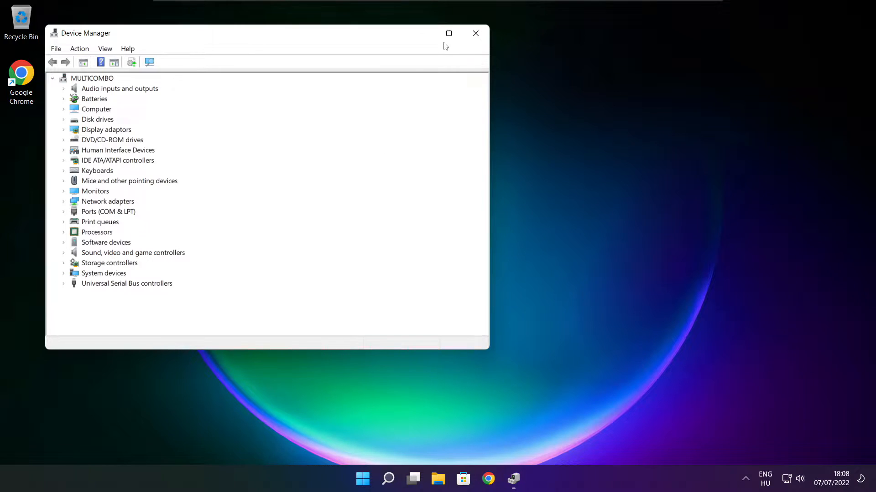
# Maximise Device Manager and auto-search drivers for VMware SVGA 3D; the best driver is already installed
pyautogui.click(448, 32)
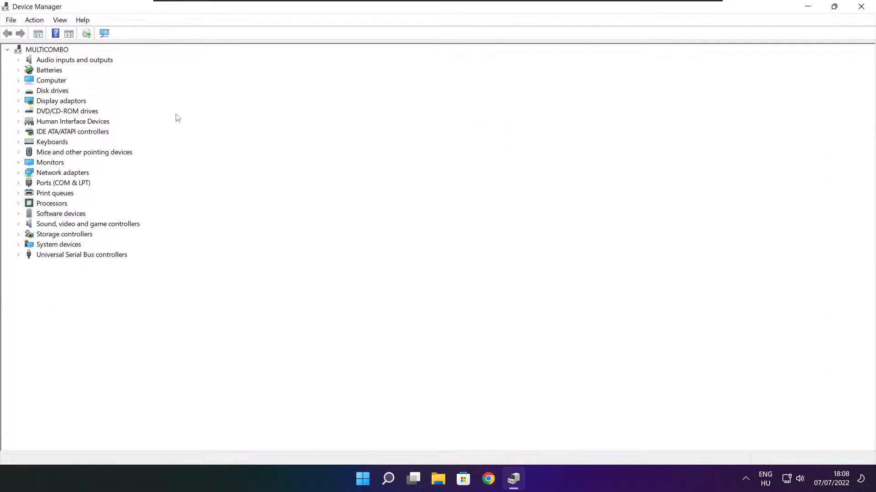
pyautogui.click(61, 100)
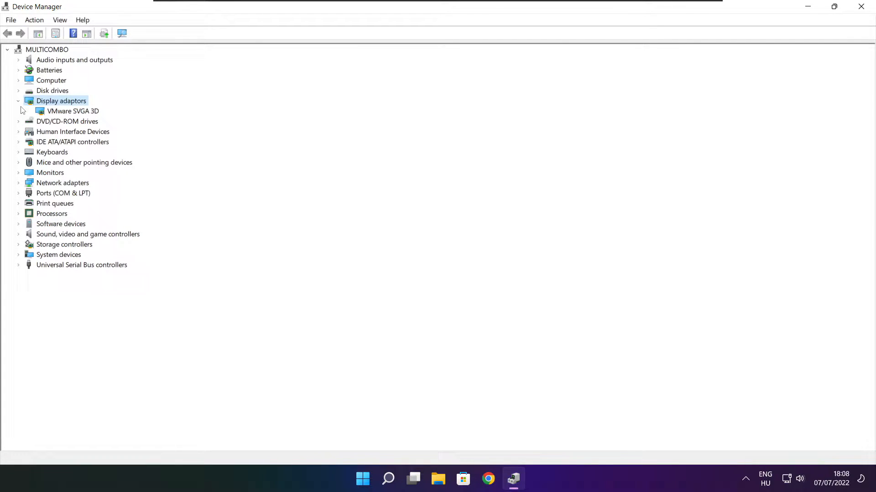
pyautogui.click(73, 112)
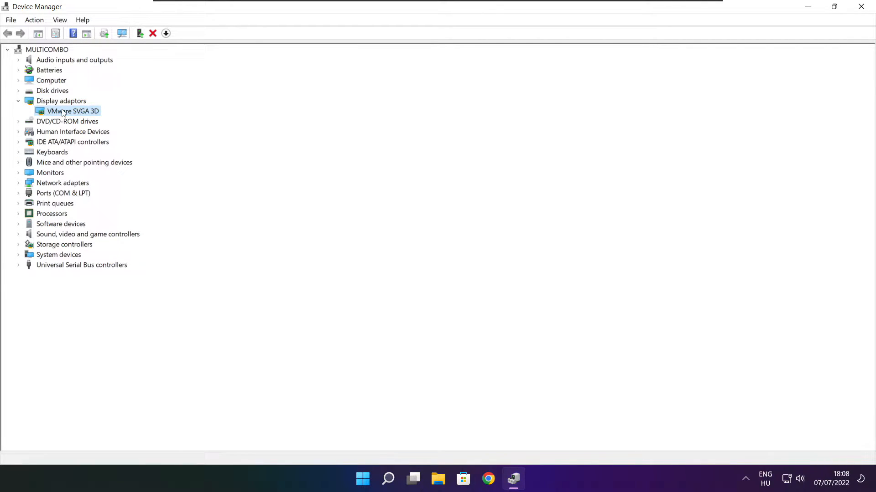
pyautogui.rightClick(73, 110)
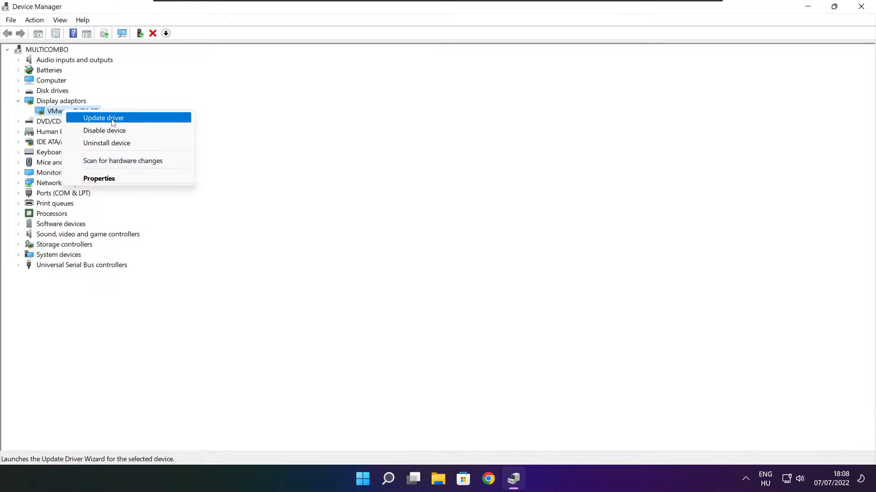
pyautogui.click(102, 118)
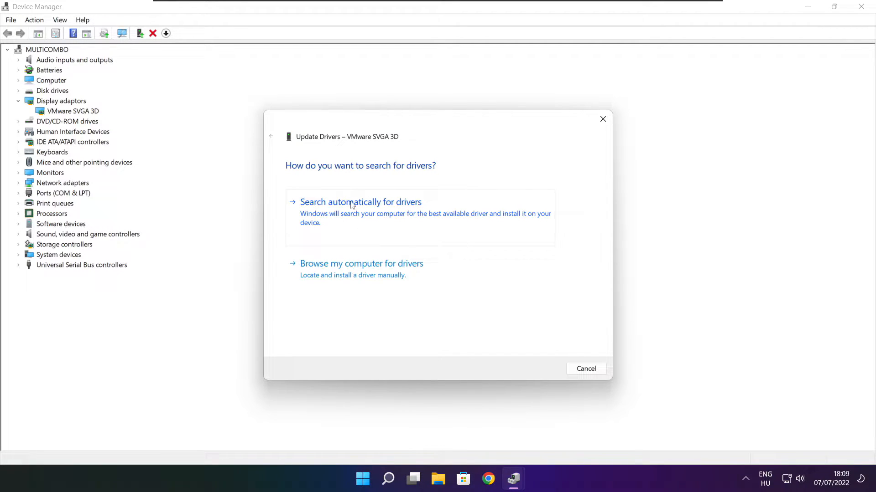
pyautogui.click(360, 201)
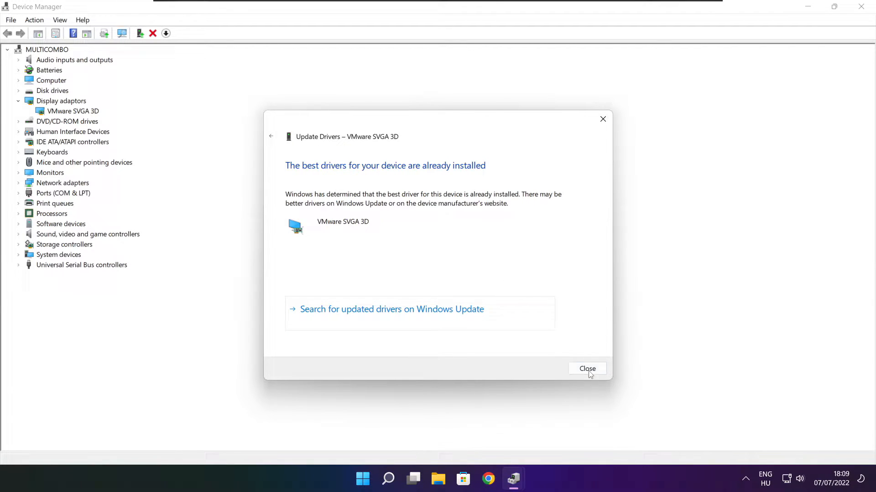
pyautogui.click(587, 369)
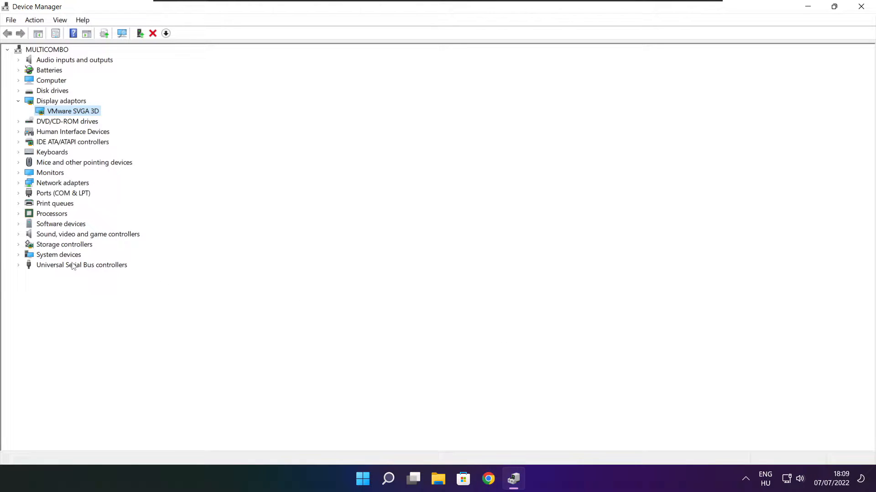
# Auto-search drivers for the High Definition Audio Device, then close Device Manager
pyautogui.click(87, 234)
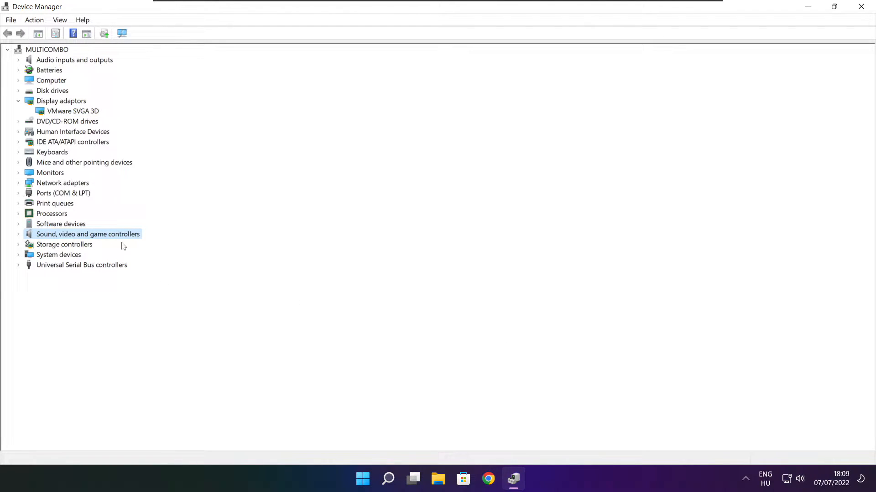
pyautogui.moveTo(97, 240)
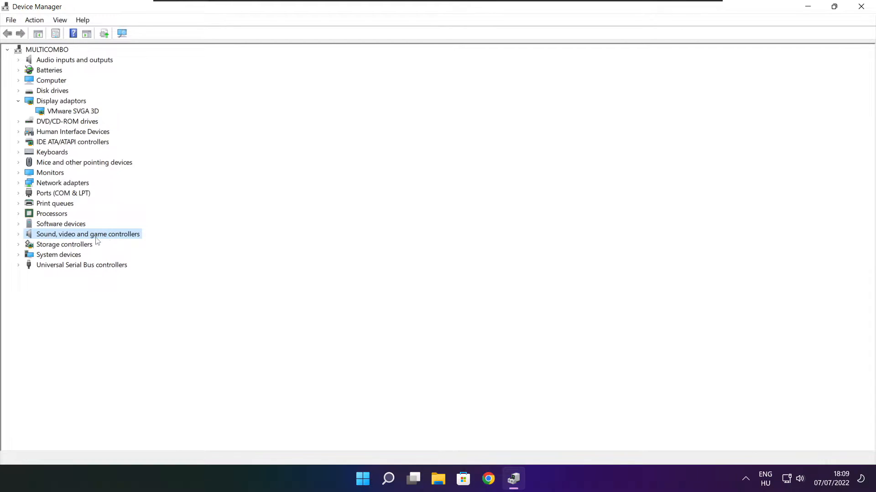
pyautogui.click(19, 234)
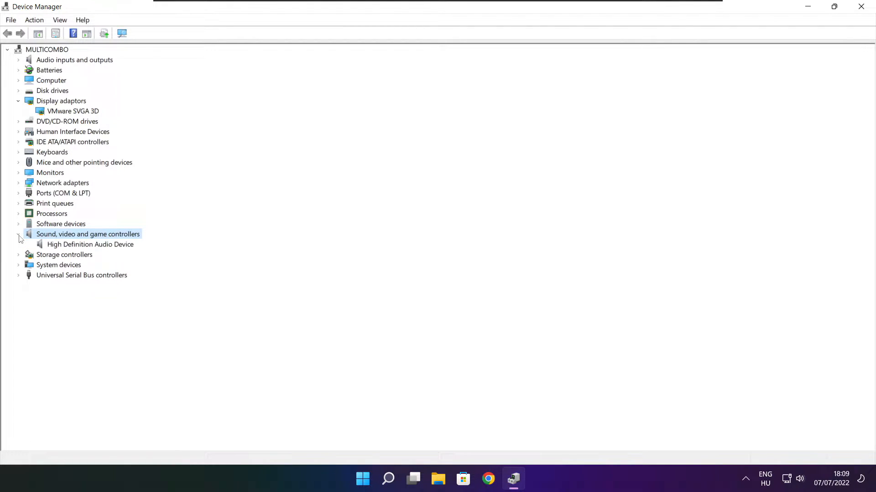
pyautogui.click(89, 244)
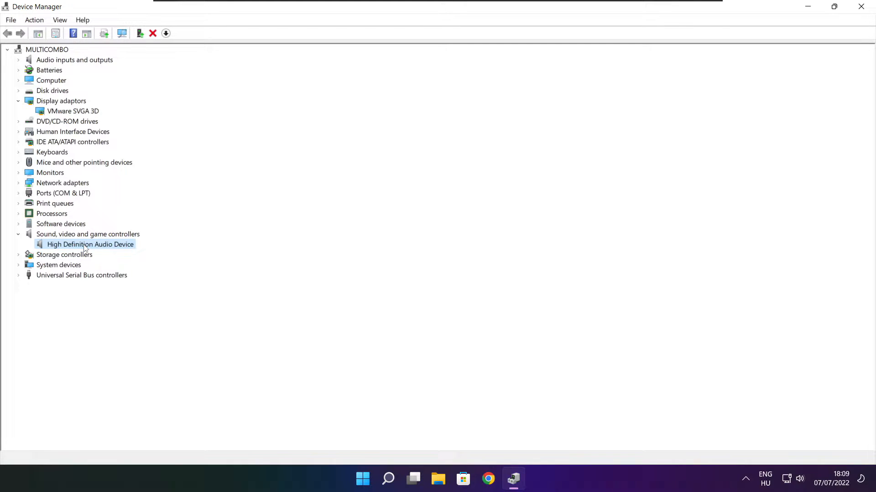
pyautogui.rightClick(91, 244)
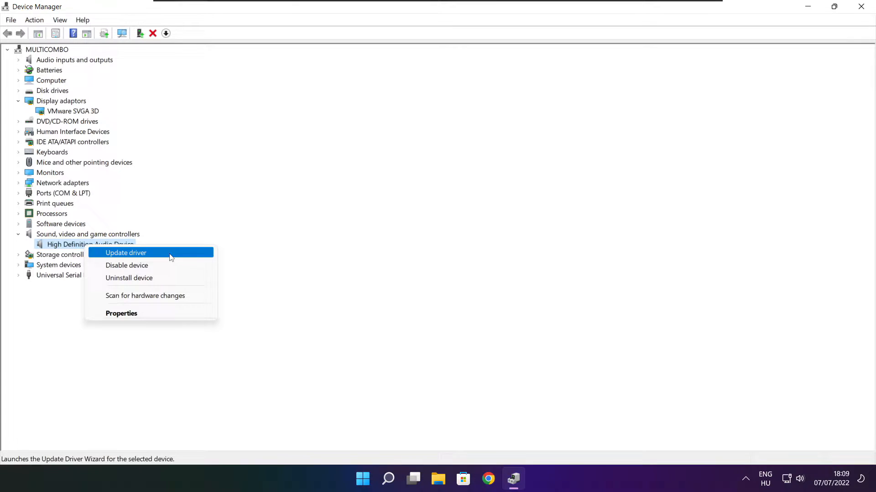
pyautogui.click(125, 253)
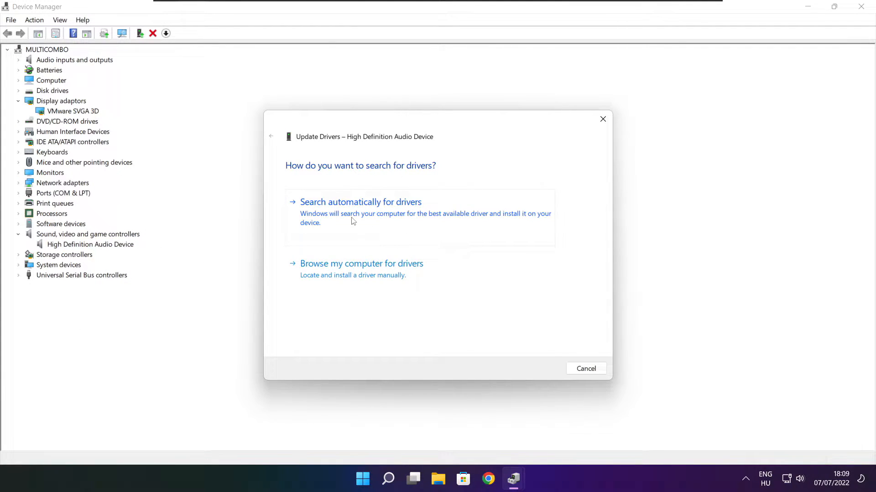
pyautogui.click(360, 202)
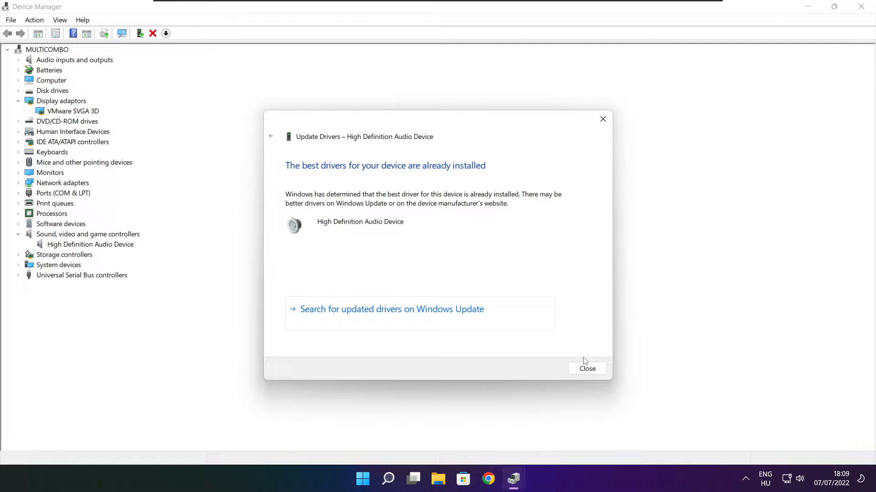
pyautogui.click(587, 369)
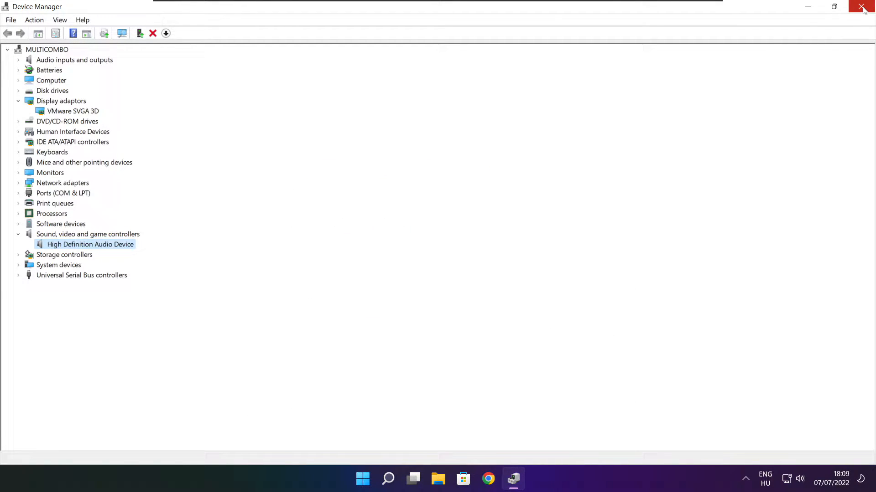
pyautogui.click(862, 6)
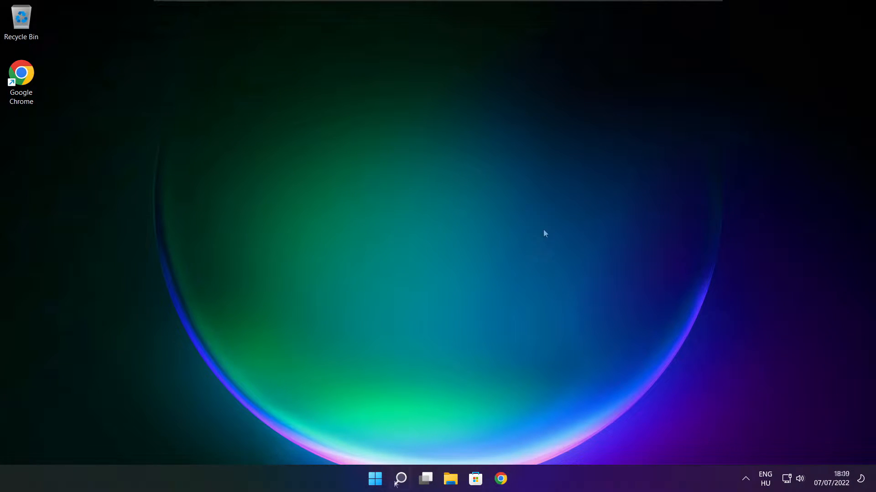
# Search Windows for 'edit power plan' and open the High performance plan's settings
pyautogui.click(400, 479)
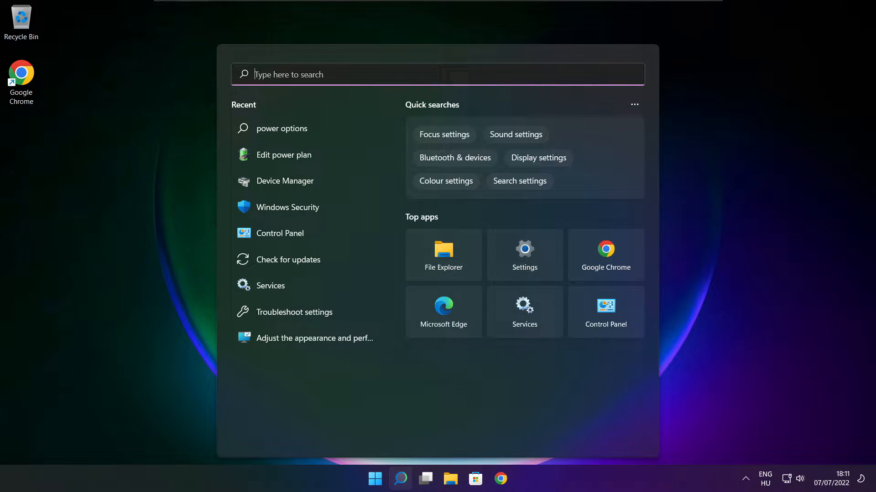
pyautogui.write('edit power plan')
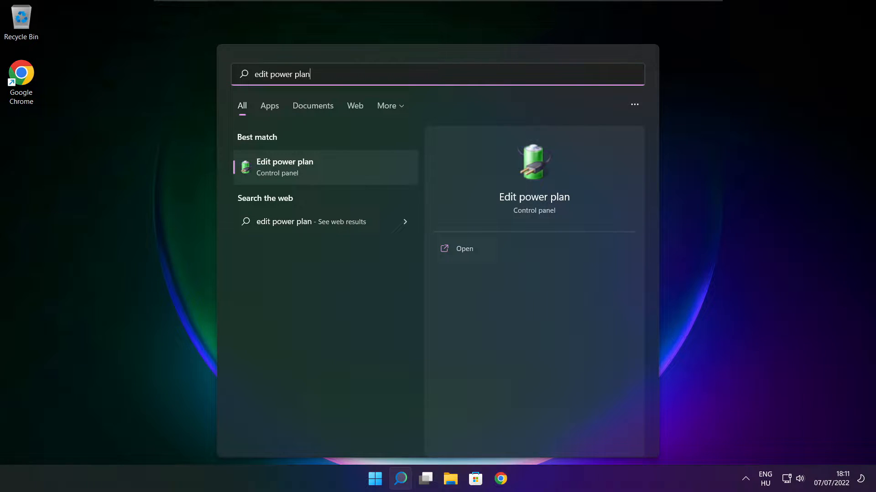
pyautogui.moveTo(344, 173)
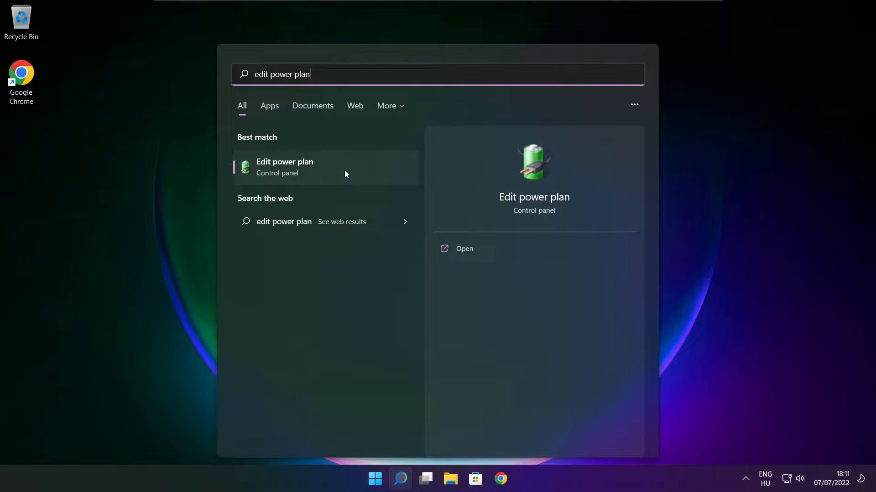
pyautogui.click(284, 166)
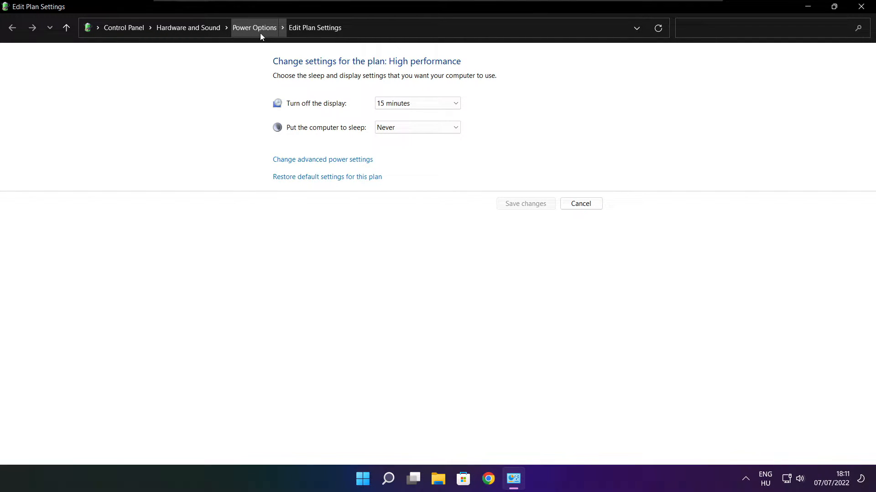
# Select the High performance power plan in Power Options and close the window
pyautogui.click(254, 27)
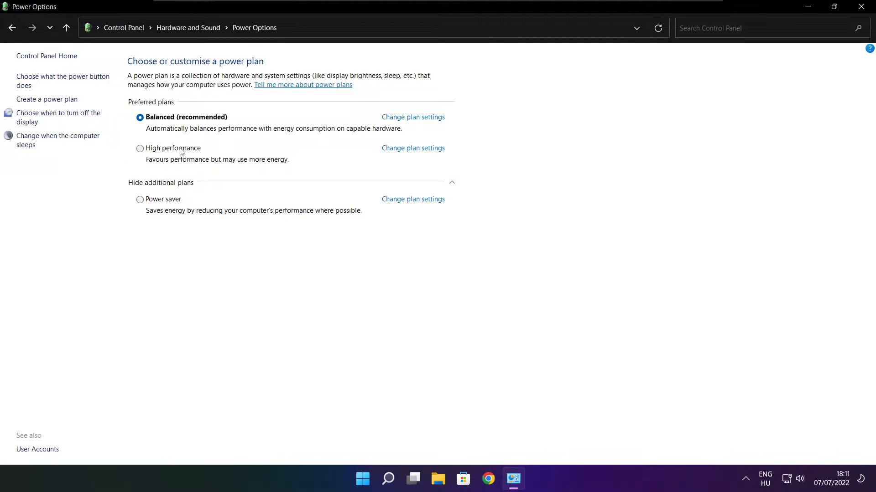
pyautogui.moveTo(180, 154)
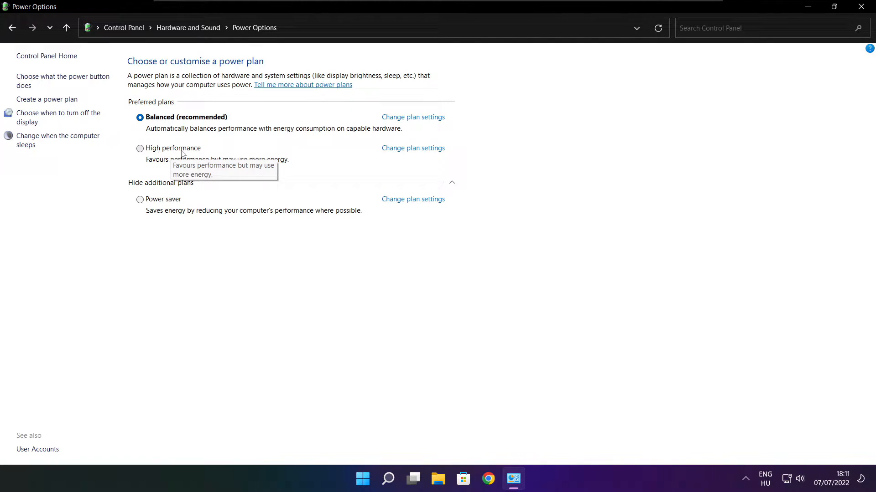
pyautogui.click(140, 148)
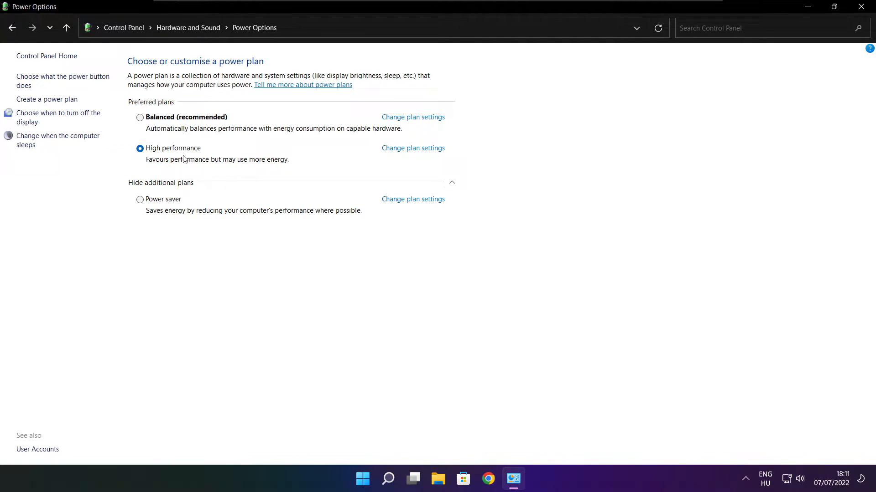
pyautogui.moveTo(751, 124)
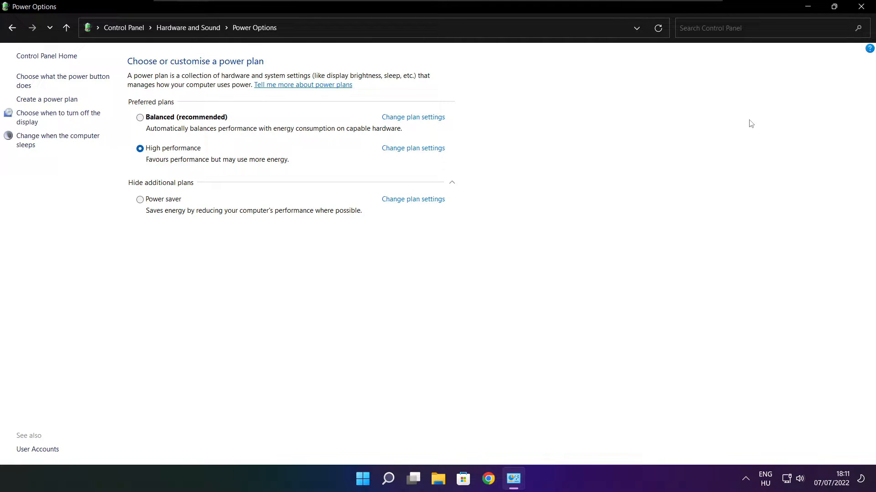
pyautogui.moveTo(861, 7)
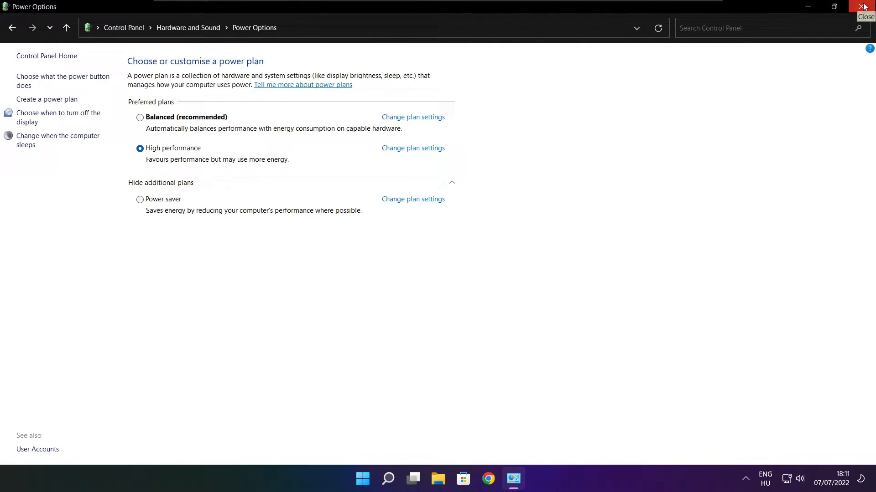
pyautogui.click(863, 6)
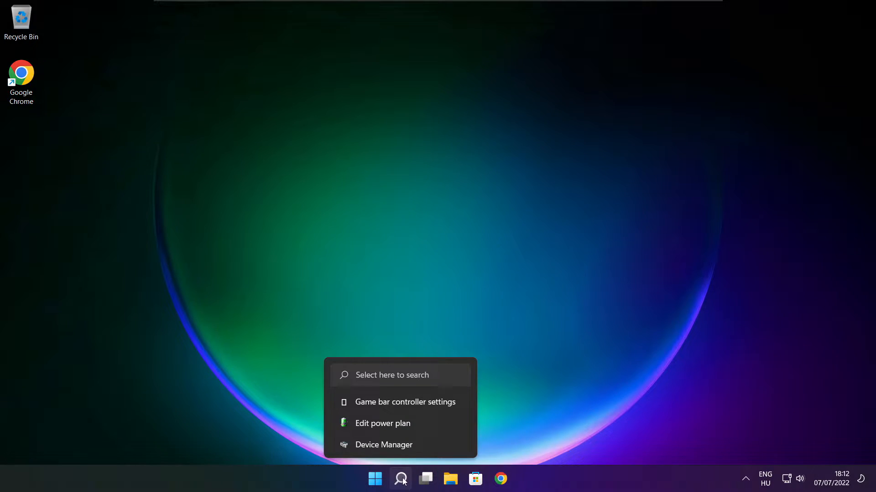
# Open the Game Mode page in Settings from Windows Search, where Game Mode is on
pyautogui.click(400, 478)
pyautogui.write('game mode settings')
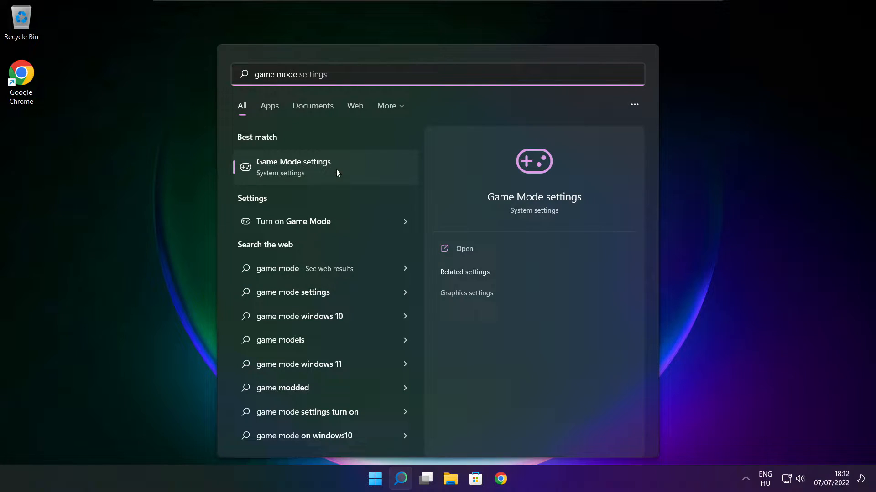
pyautogui.click(293, 167)
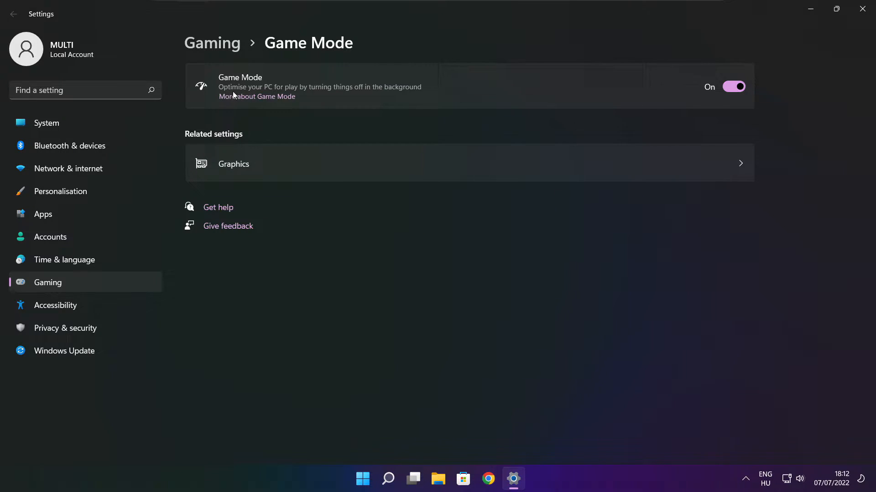
pyautogui.moveTo(696, 114)
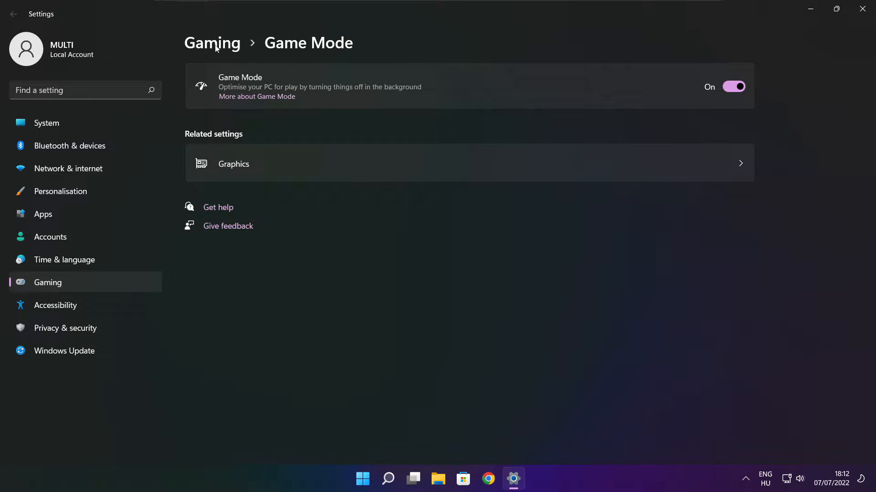
# Under Gaming > Xbox Game Bar, turn off opening Game Bar with the controller button, then close Settings
pyautogui.click(13, 15)
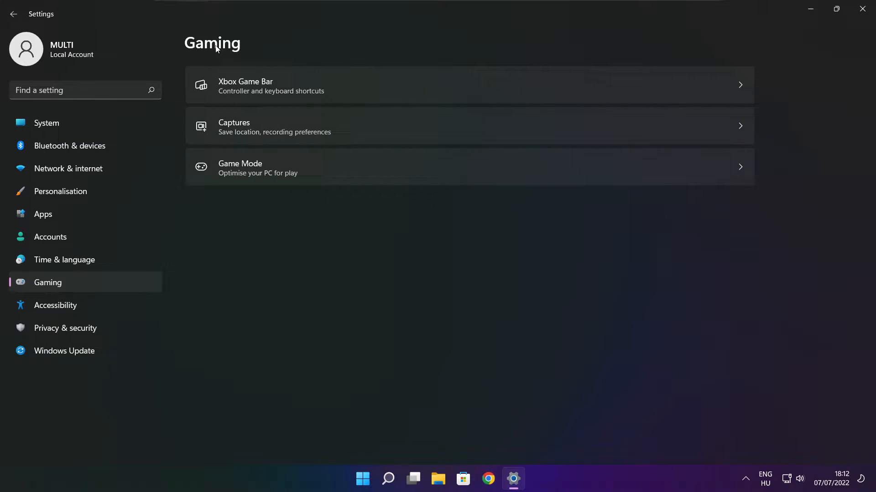
pyautogui.moveTo(383, 93)
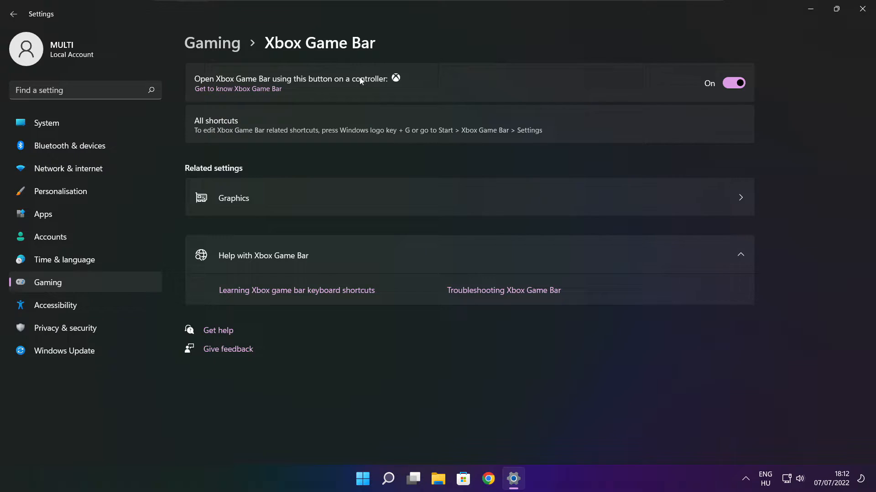
pyautogui.click(734, 82)
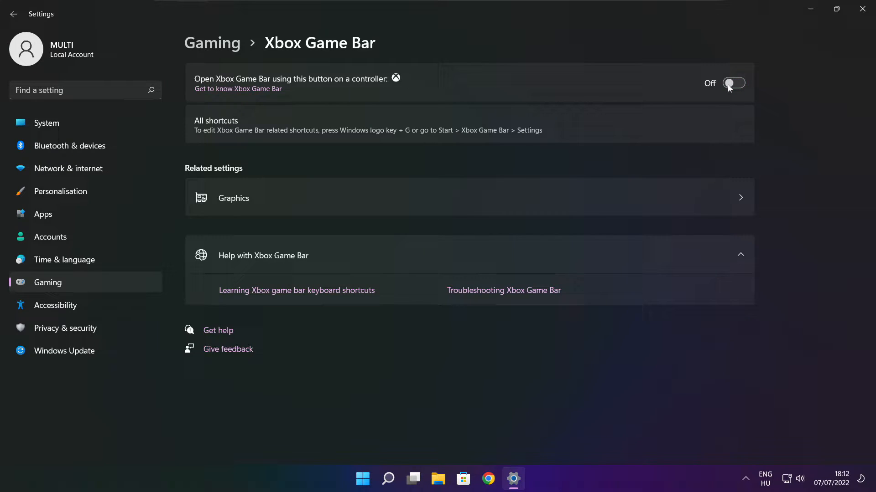
pyautogui.moveTo(717, 96)
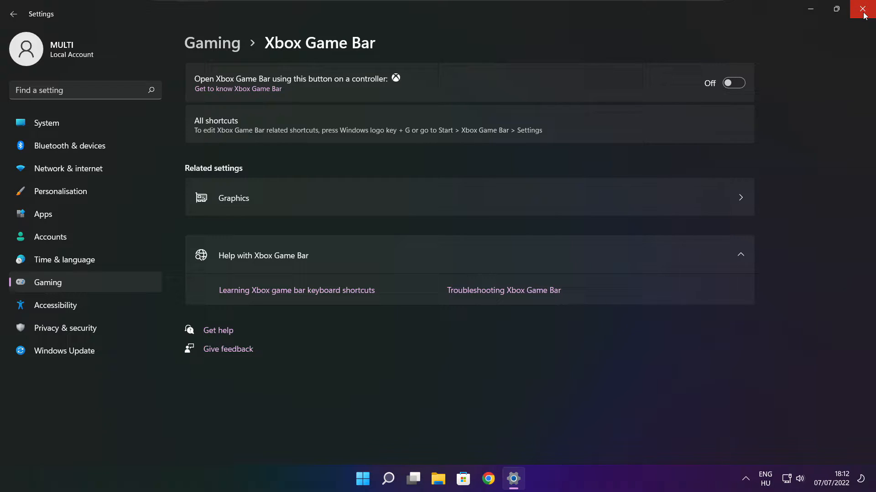
pyautogui.click(865, 10)
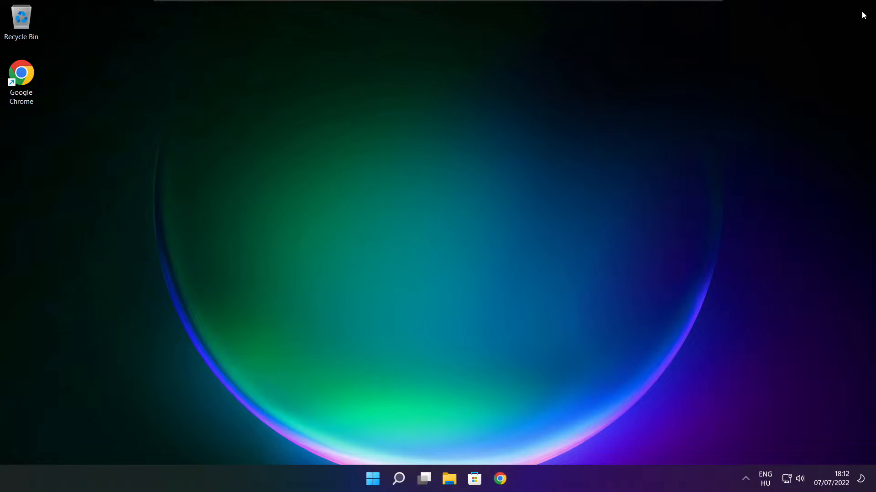
pyautogui.moveTo(435, 258)
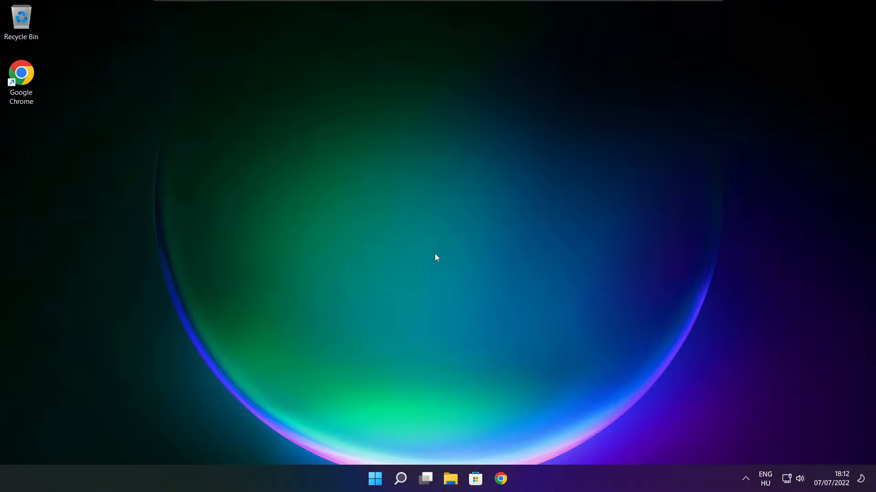
pyautogui.moveTo(374, 479)
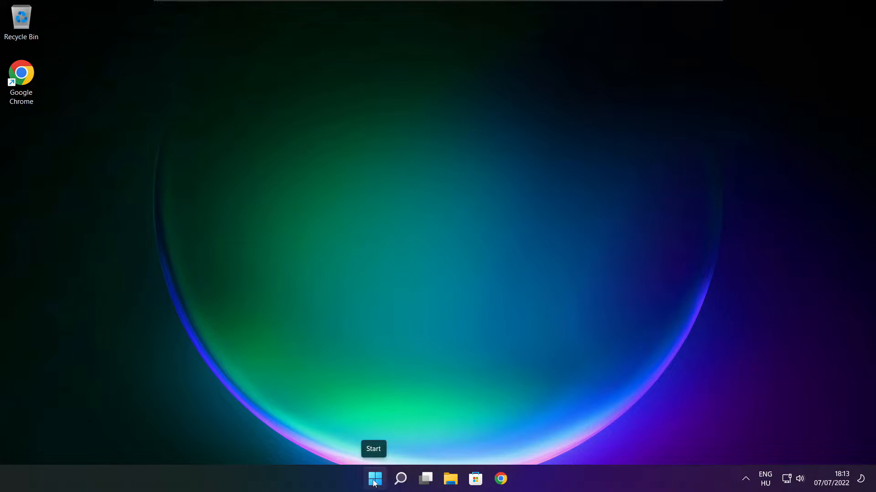
# Launch Task Manager from the Start button's right-click menu
pyautogui.rightClick(374, 480)
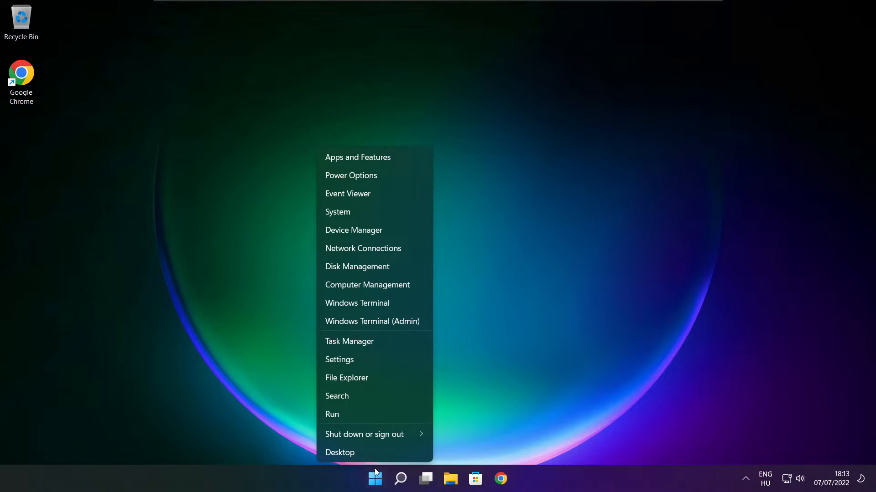
pyautogui.moveTo(382, 341)
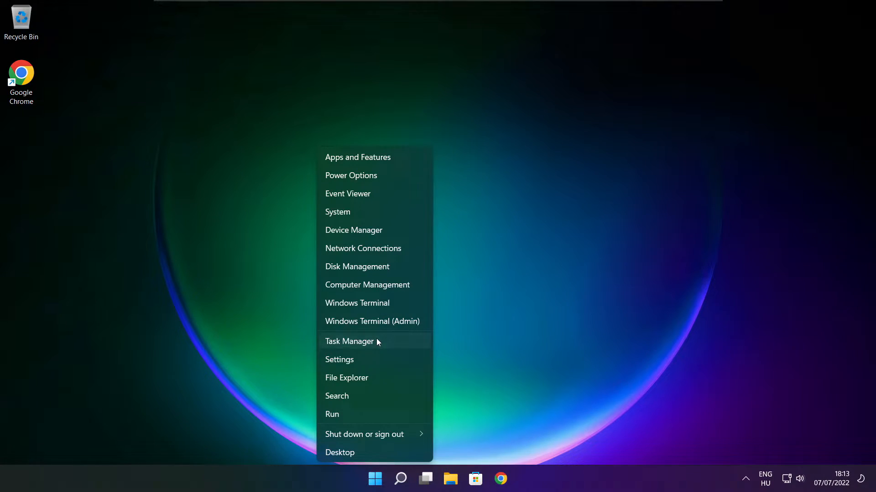
pyautogui.click(349, 341)
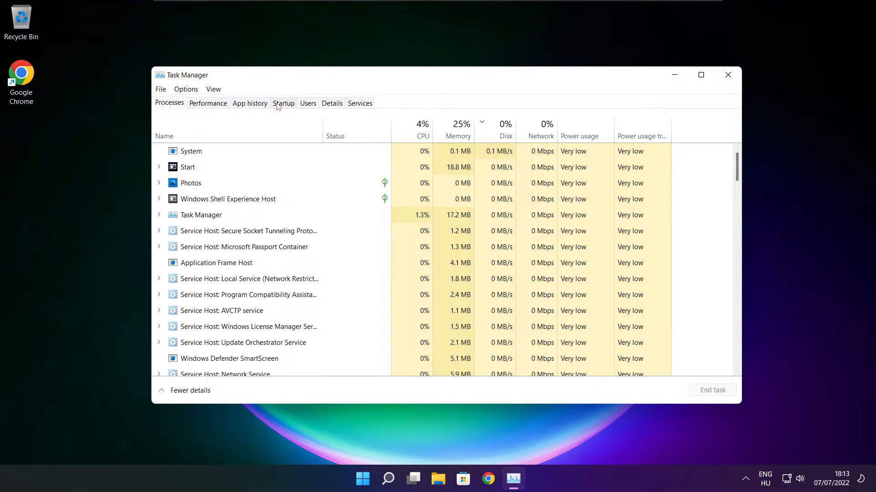
# Disable Cortana, Microsoft Edge, Microsoft Teams and Terminal on the Startup tab, then close Task Manager
pyautogui.click(283, 103)
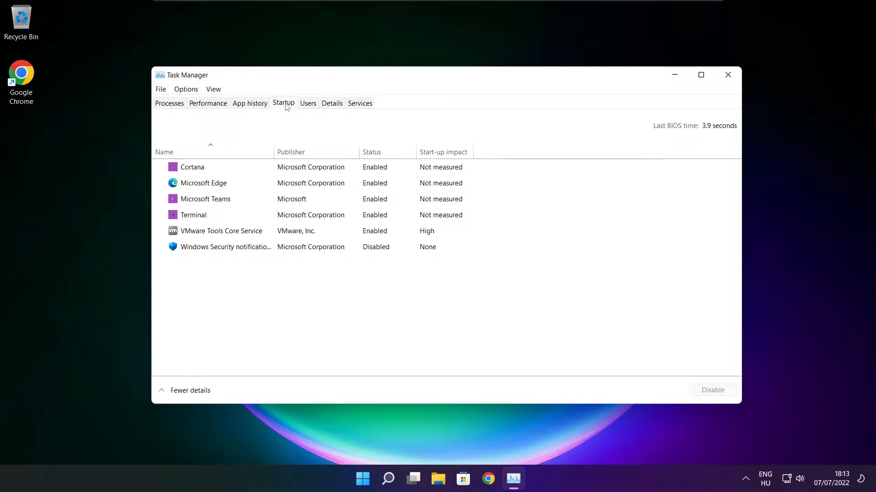
pyautogui.click(192, 167)
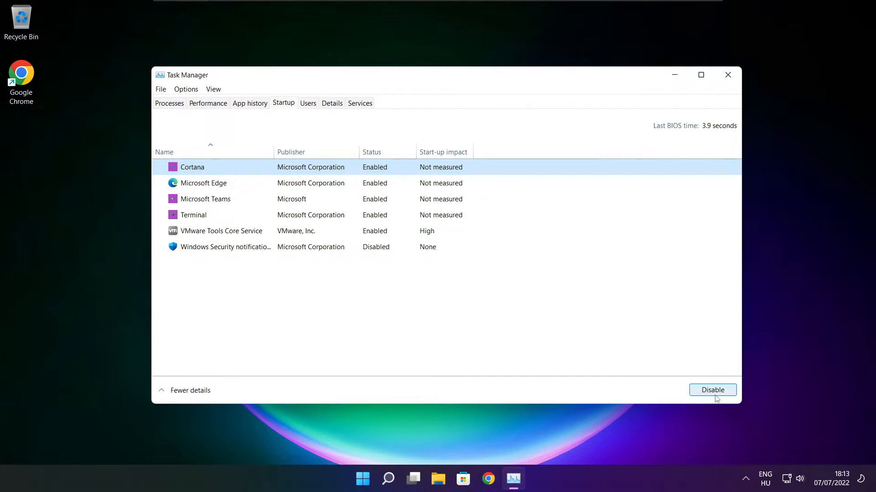
pyautogui.click(713, 390)
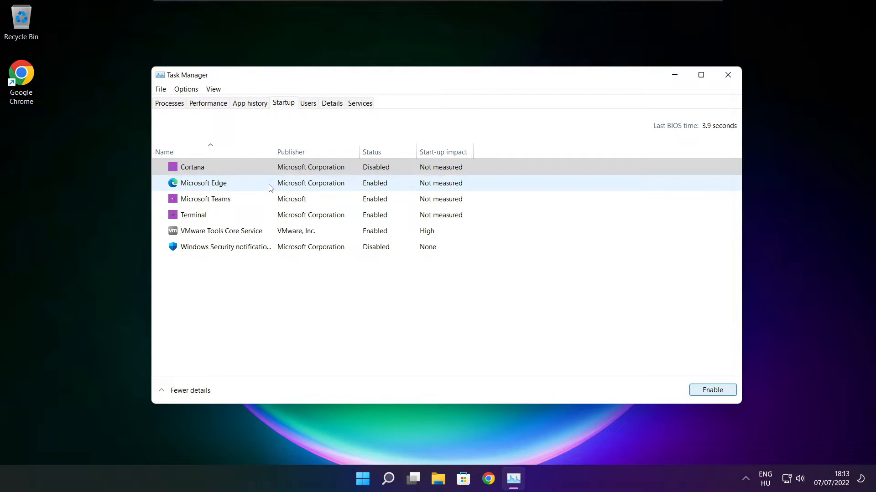
pyautogui.click(203, 183)
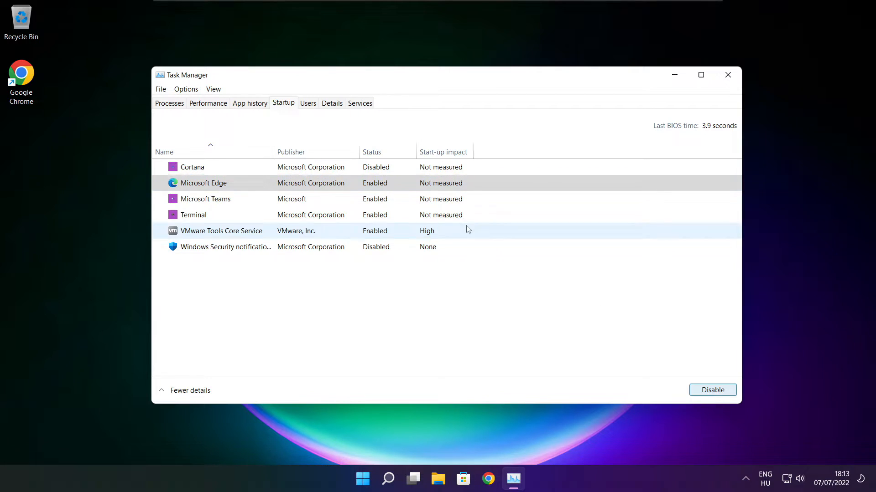
pyautogui.click(712, 390)
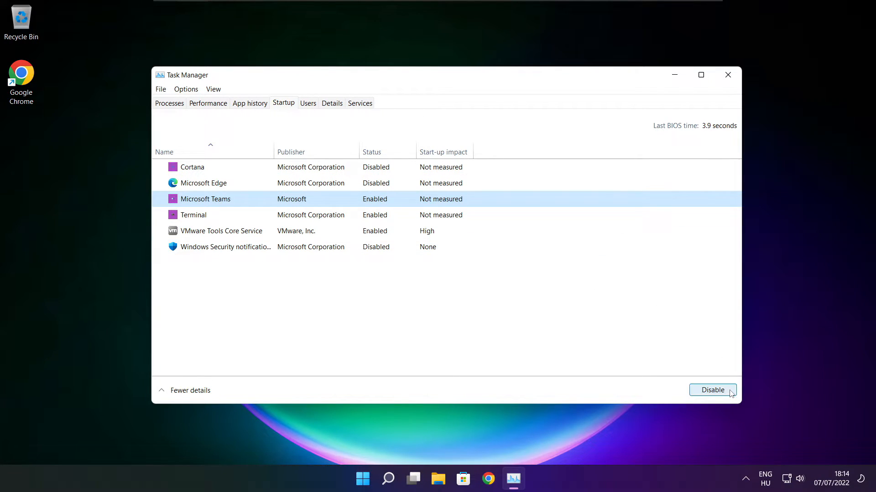
pyautogui.click(712, 390)
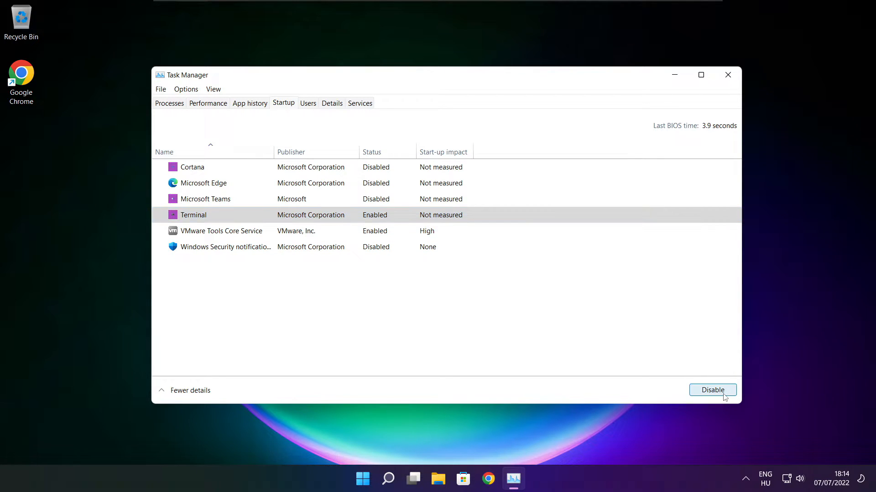
pyautogui.click(711, 390)
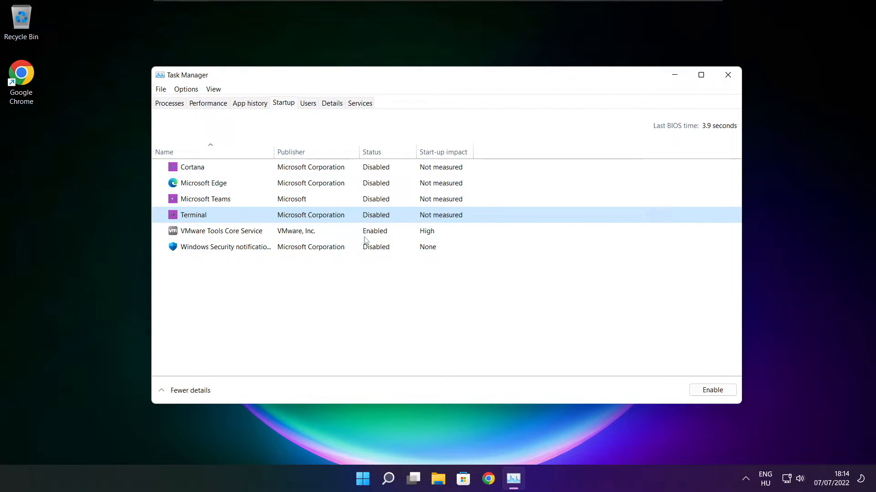
pyautogui.moveTo(728, 75)
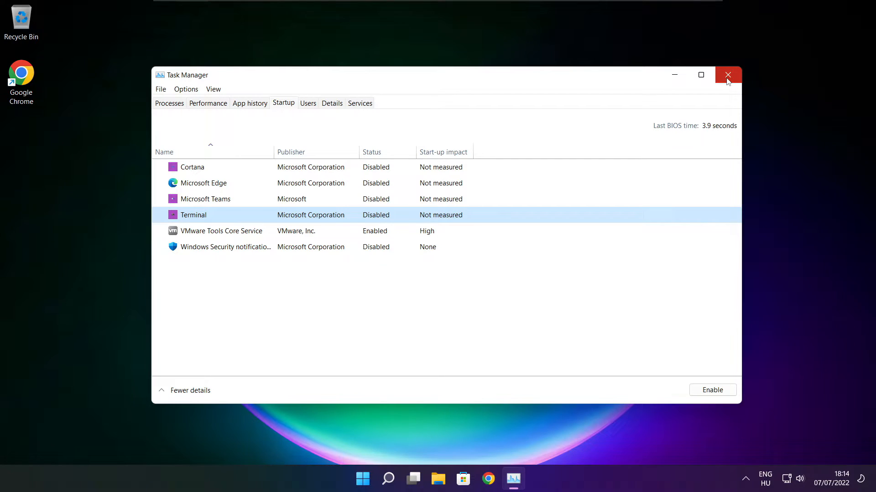
pyautogui.click(728, 75)
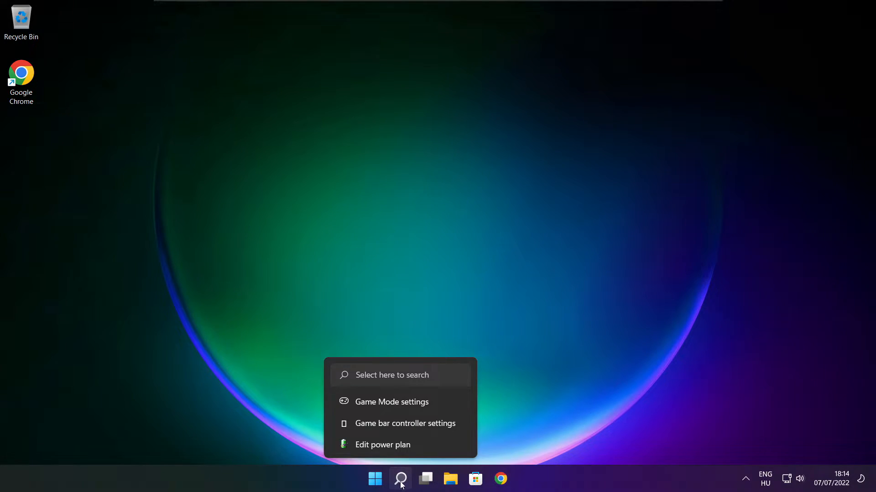
# Open Optimise Drives, analyse C: (9% fragmented), start optimising it, then close the window
pyautogui.click(400, 479)
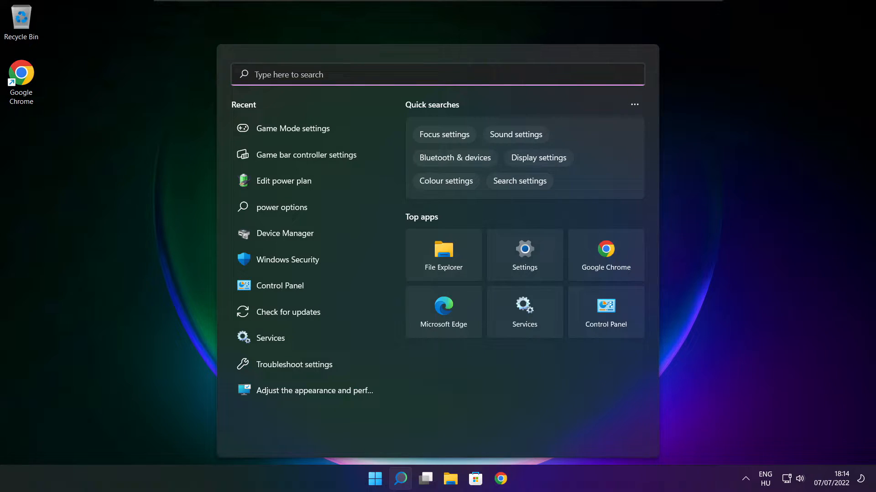
pyautogui.write('optimise')
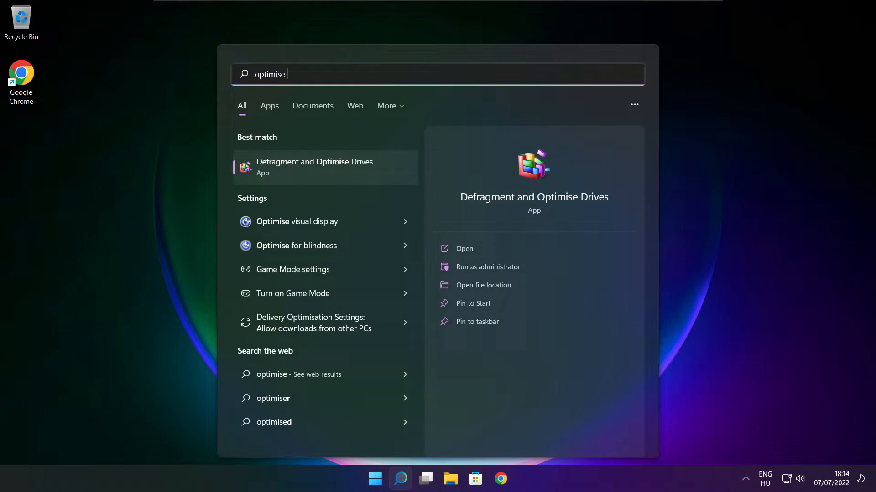
pyautogui.moveTo(339, 184)
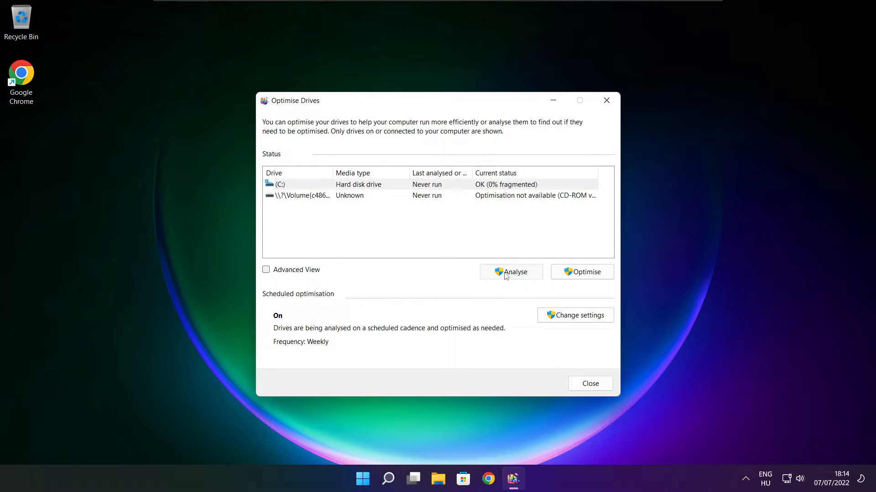
pyautogui.click(510, 271)
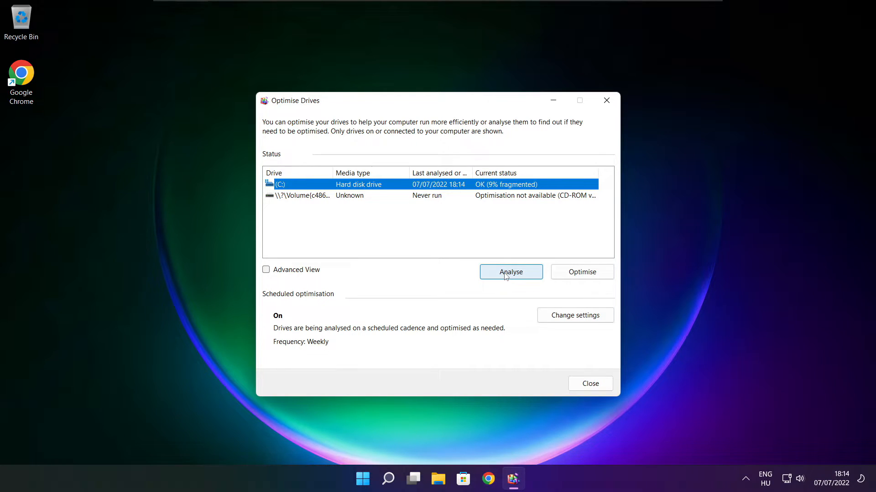
pyautogui.moveTo(582, 271)
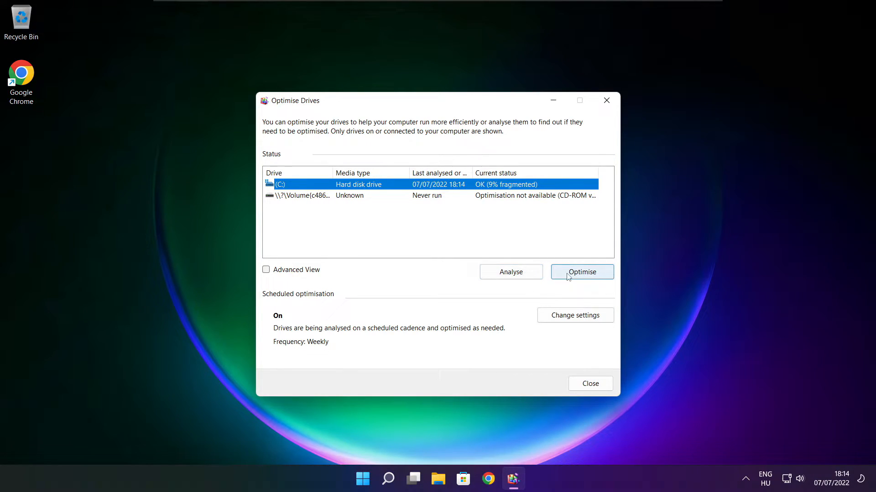
pyautogui.click(581, 272)
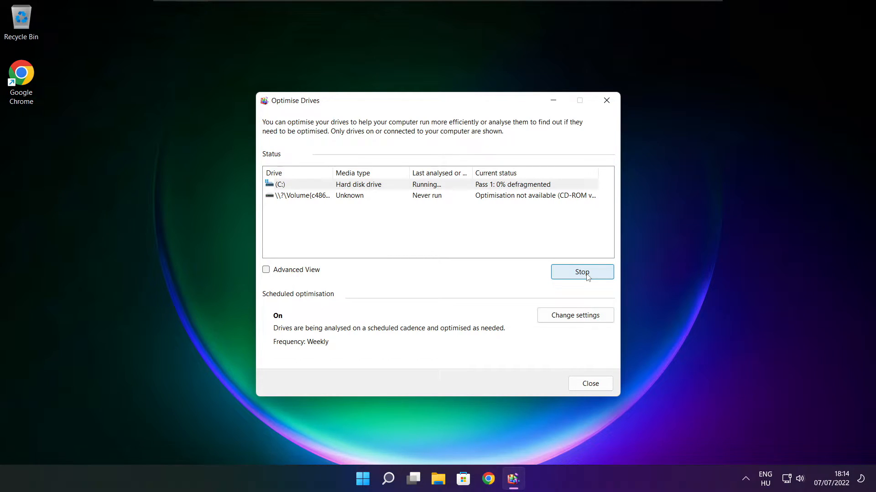
pyautogui.moveTo(460, 267)
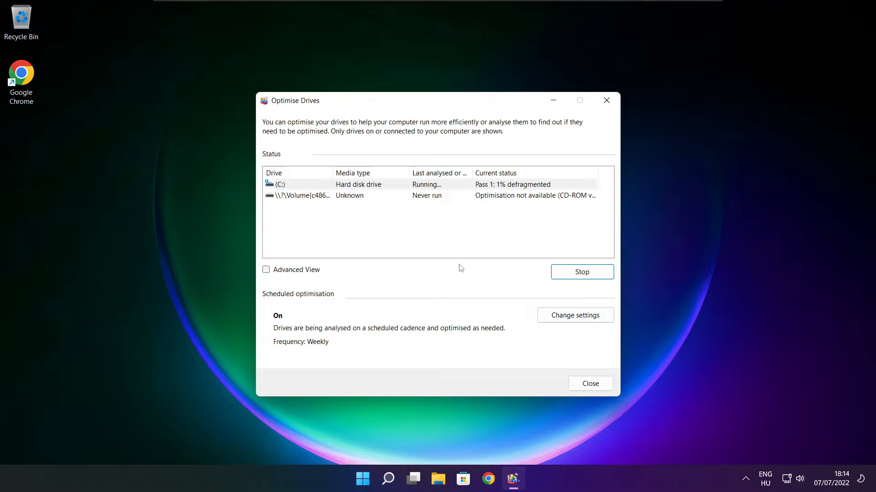
pyautogui.click(589, 383)
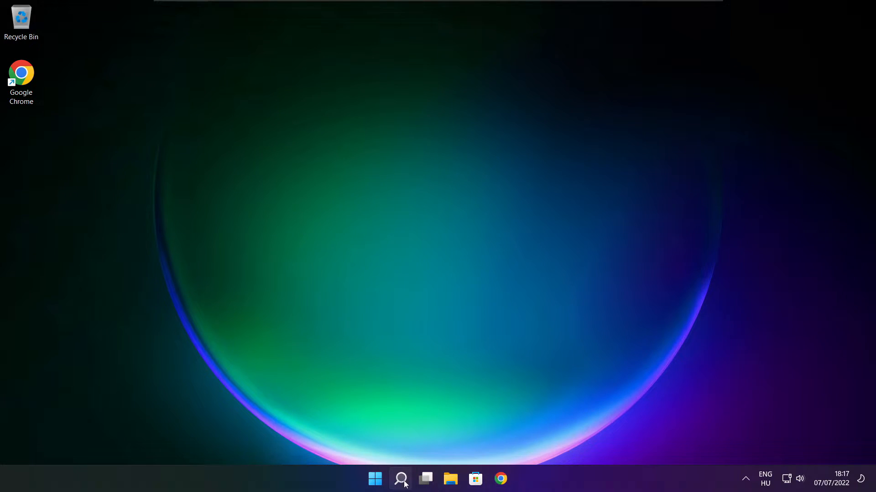
# Search 'update', start a Windows Update check, then close Settings
pyautogui.click(400, 480)
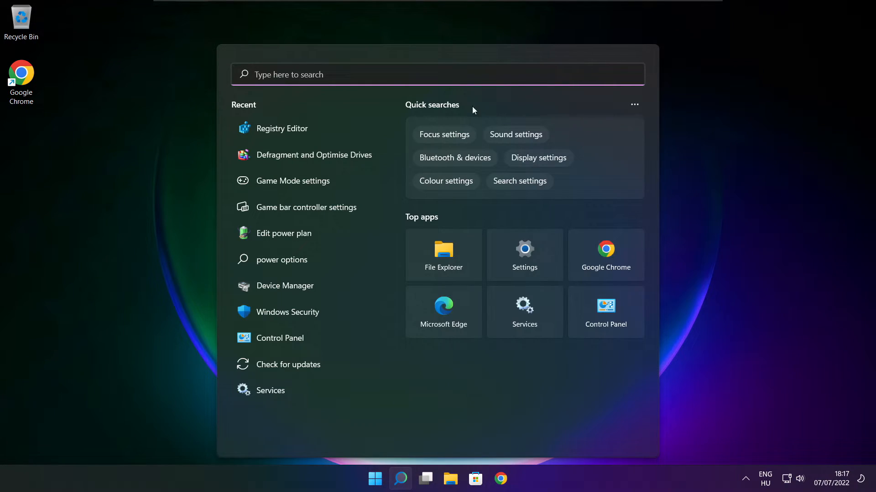
pyautogui.write('upd')
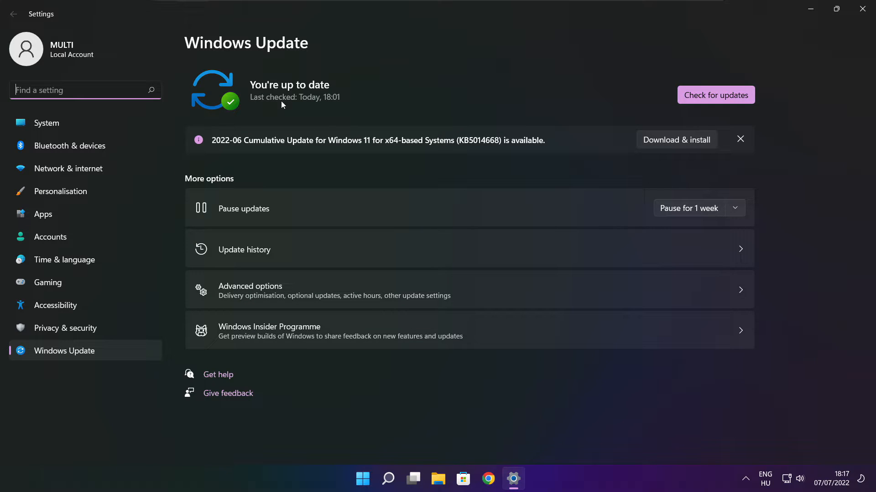
pyautogui.click(715, 95)
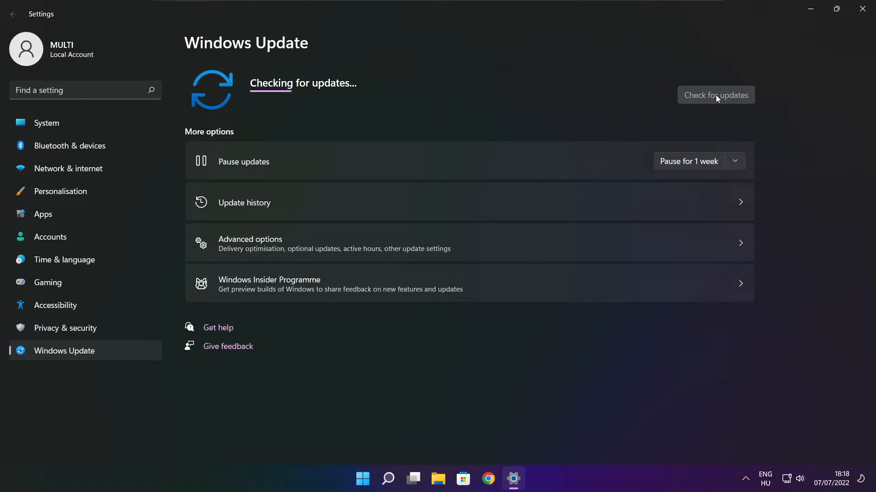
pyautogui.click(715, 95)
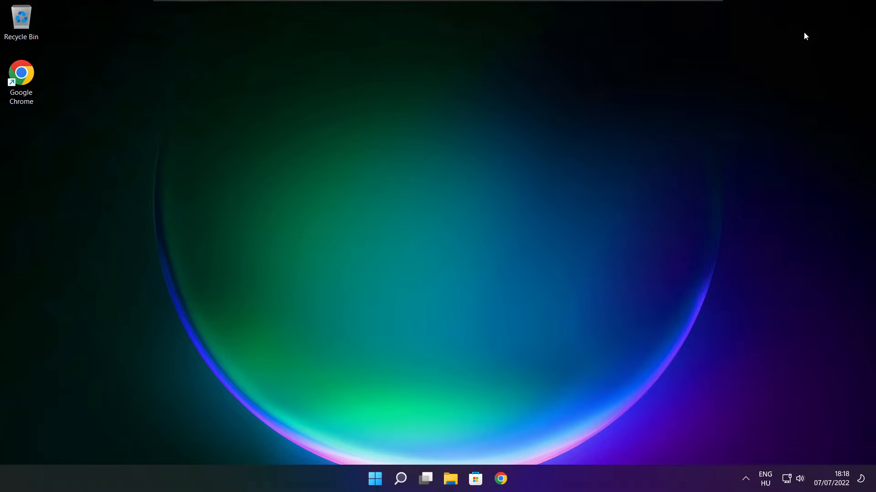
# Search for 'regedit' from the taskbar and launch Registry Editor
pyautogui.click(400, 479)
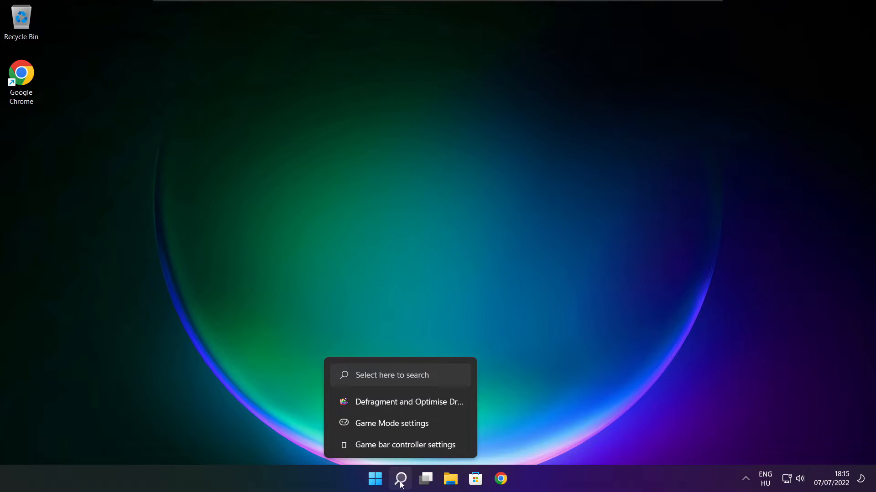
pyautogui.click(400, 478)
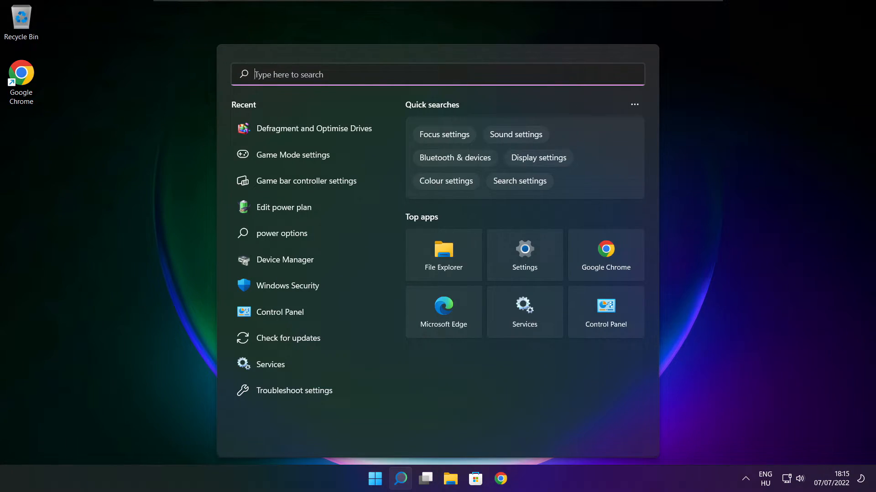
pyautogui.write('regedit')
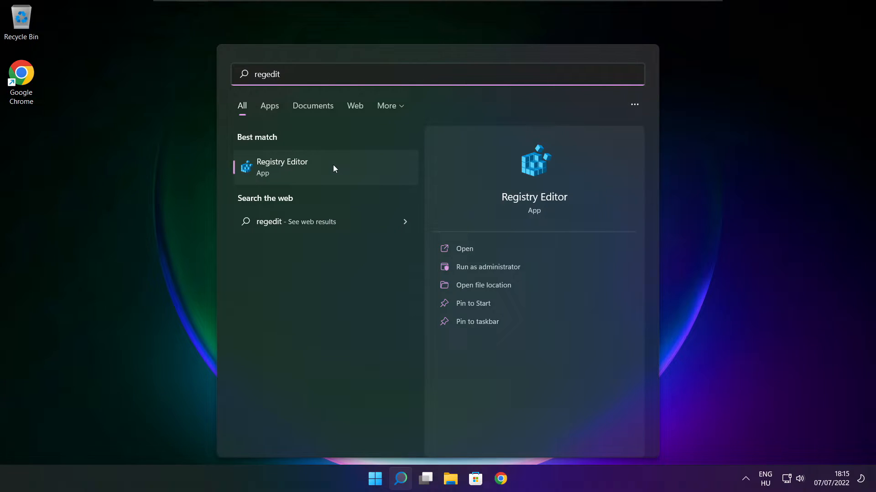
pyautogui.click(281, 167)
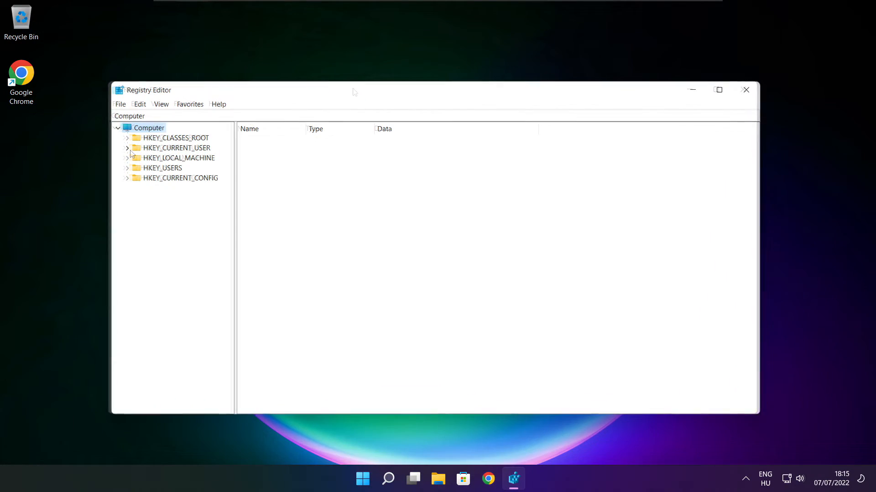
# Set GameDVR_Enabled under HKEY_CURRENT_USER\System\GameConfigStore to 0
pyautogui.click(127, 147)
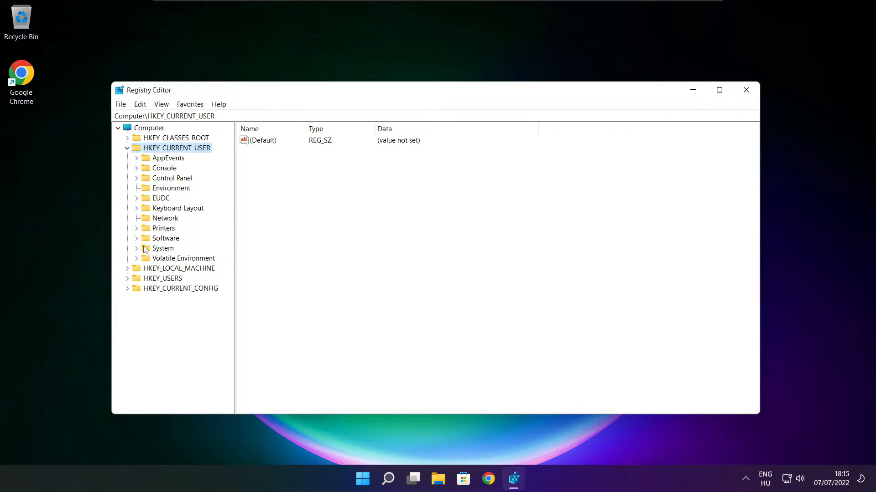
pyautogui.click(162, 248)
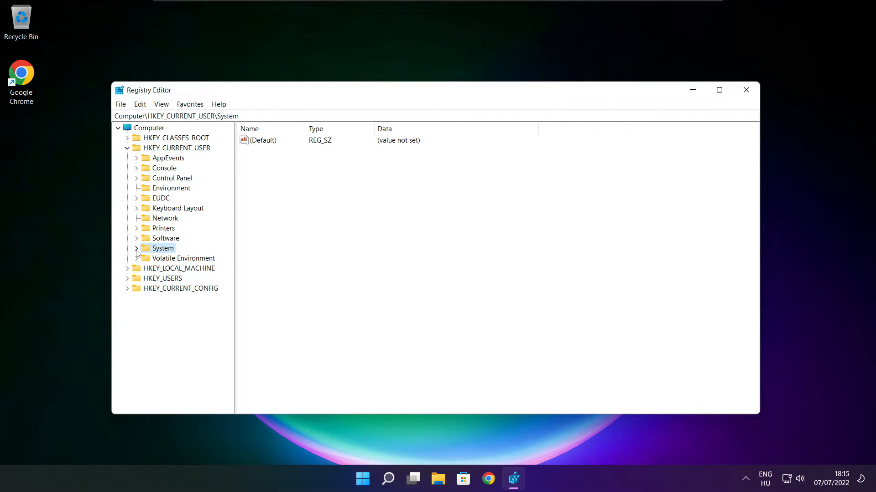
pyautogui.click(137, 248)
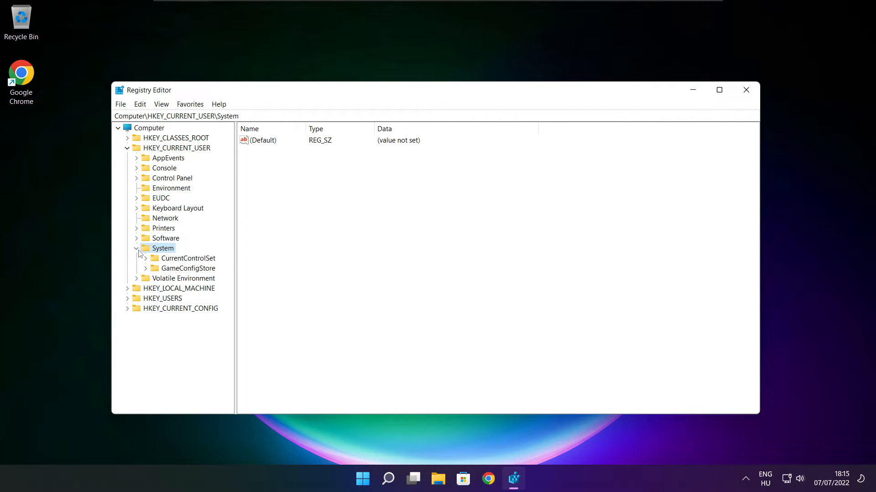
pyautogui.click(189, 268)
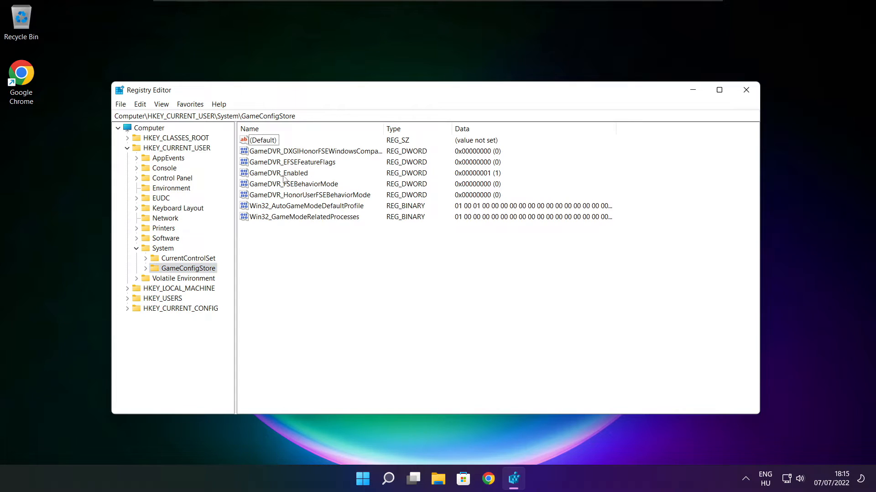
pyautogui.click(278, 173)
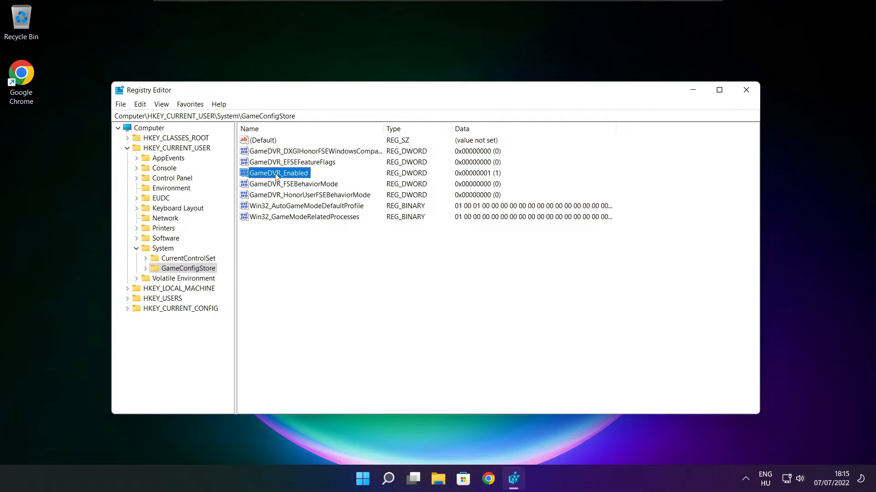
pyautogui.doubleClick(278, 172)
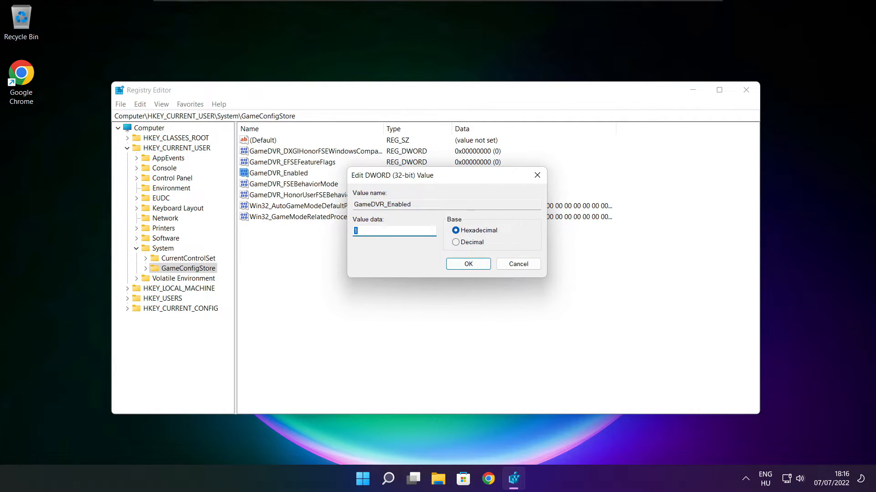
pyautogui.write('0')
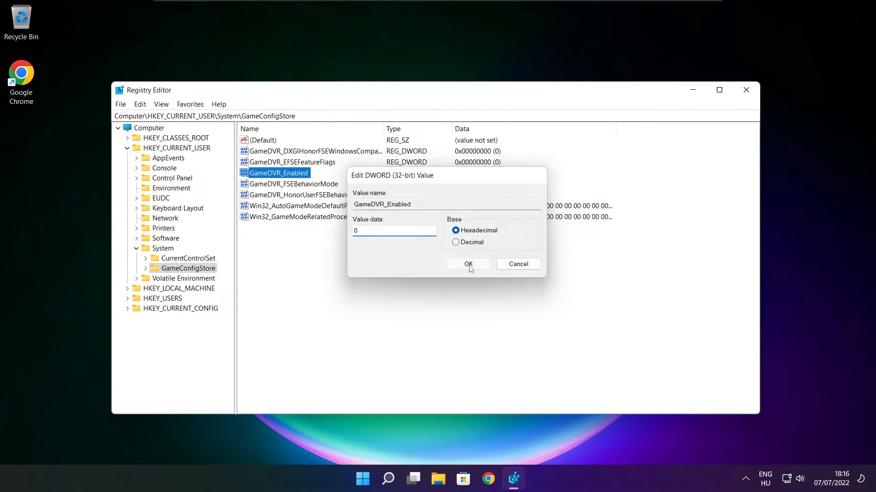
pyautogui.click(468, 264)
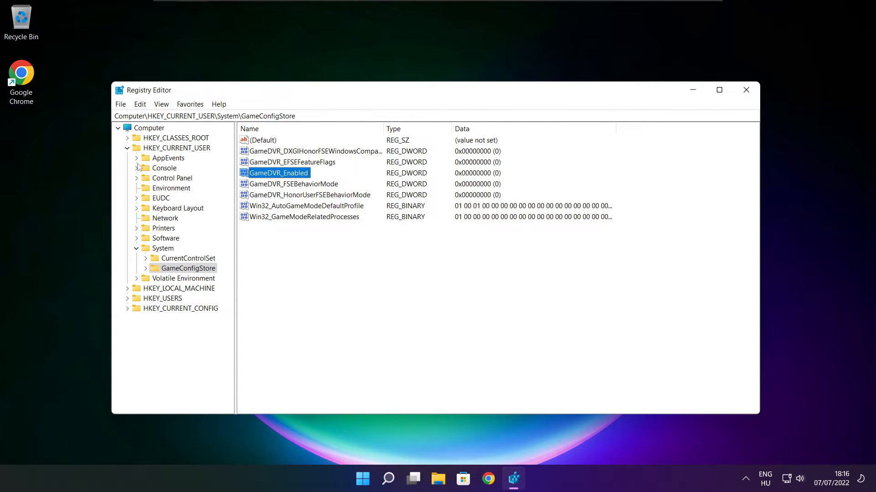
# Collapse HKEY_CURRENT_USER and expand HKEY_LOCAL_MACHINE\SOFTWARE down to PolicyManager
pyautogui.click(128, 147)
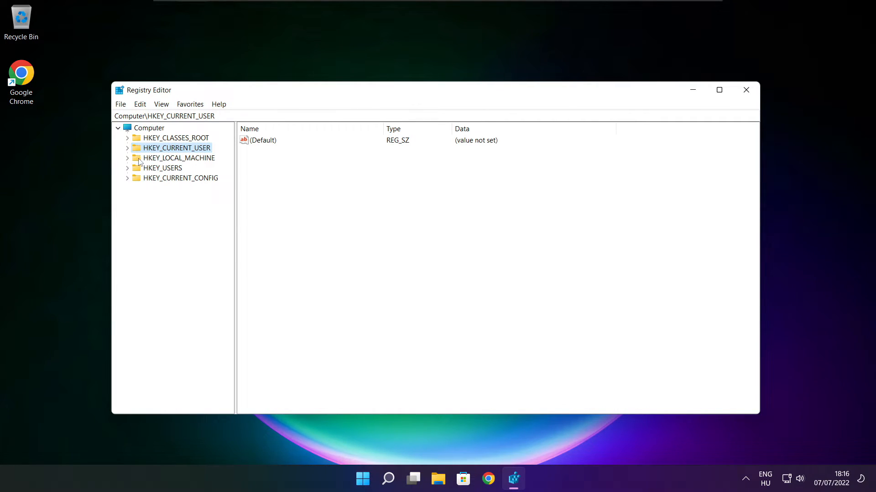
pyautogui.click(179, 158)
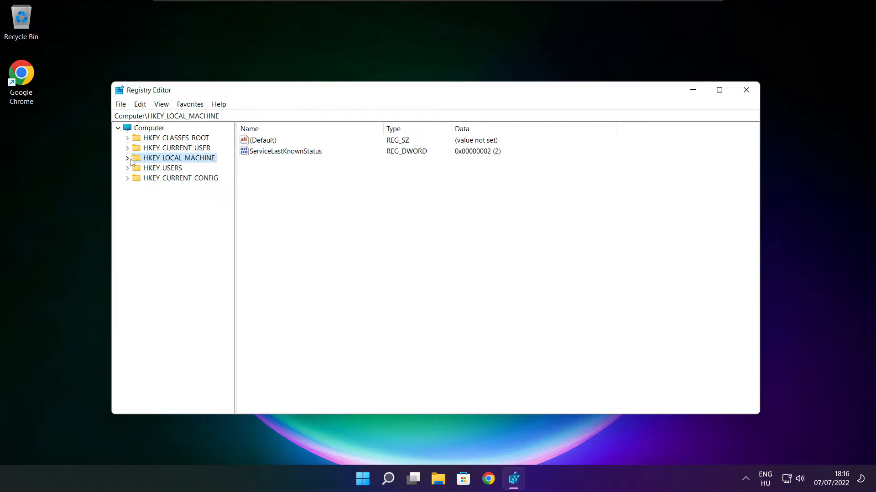
pyautogui.click(128, 158)
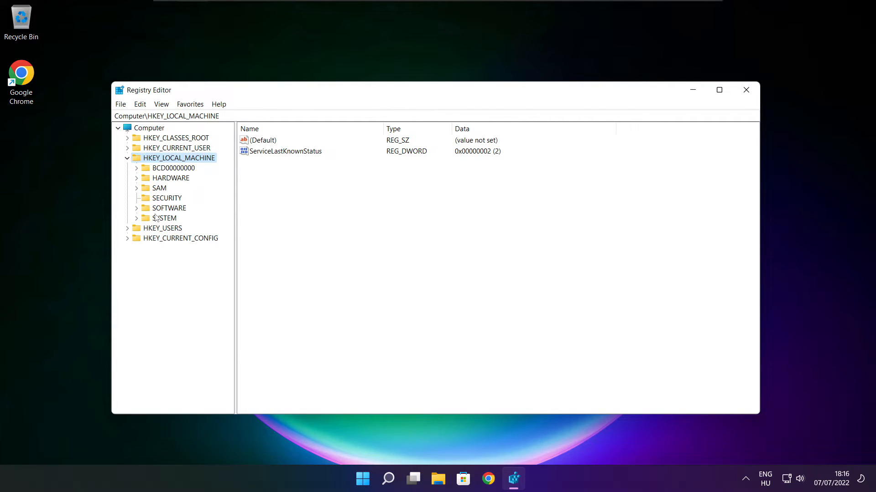
pyautogui.click(169, 208)
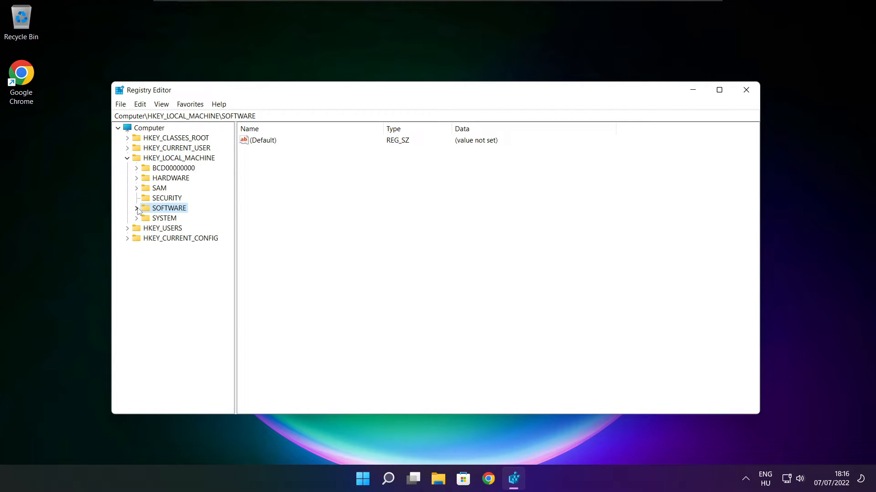
pyautogui.click(137, 208)
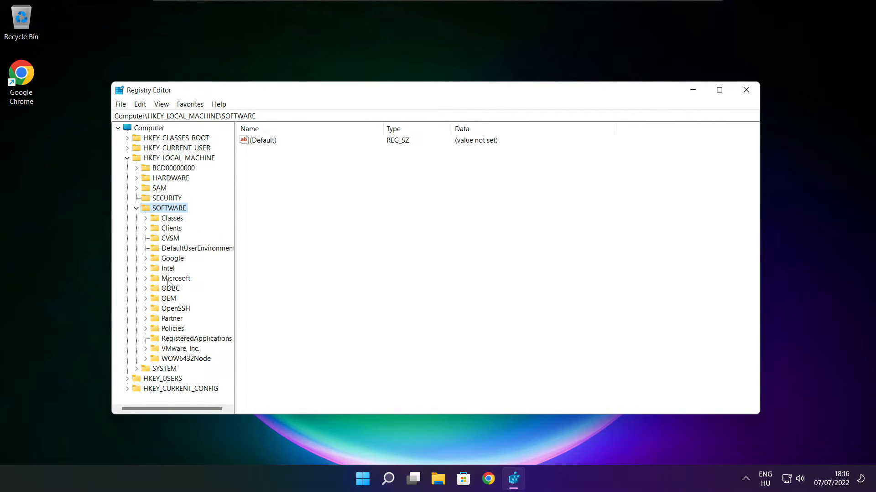
pyautogui.click(176, 279)
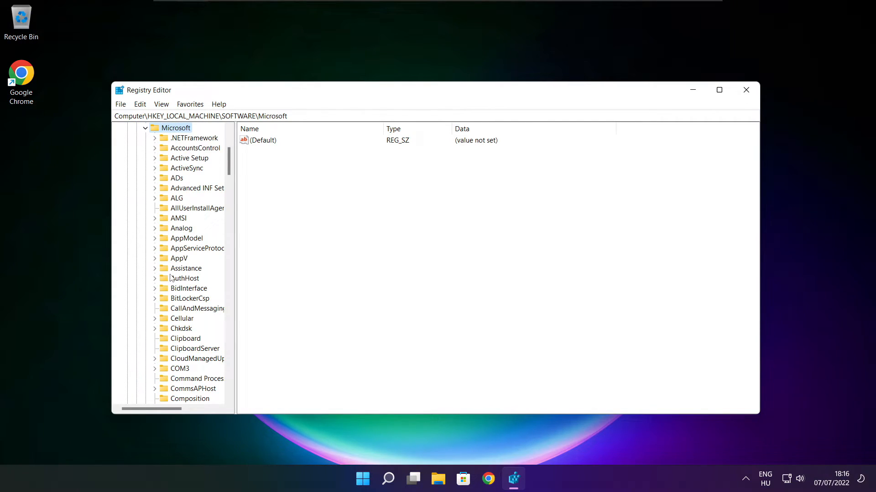
pyautogui.scroll(-3)
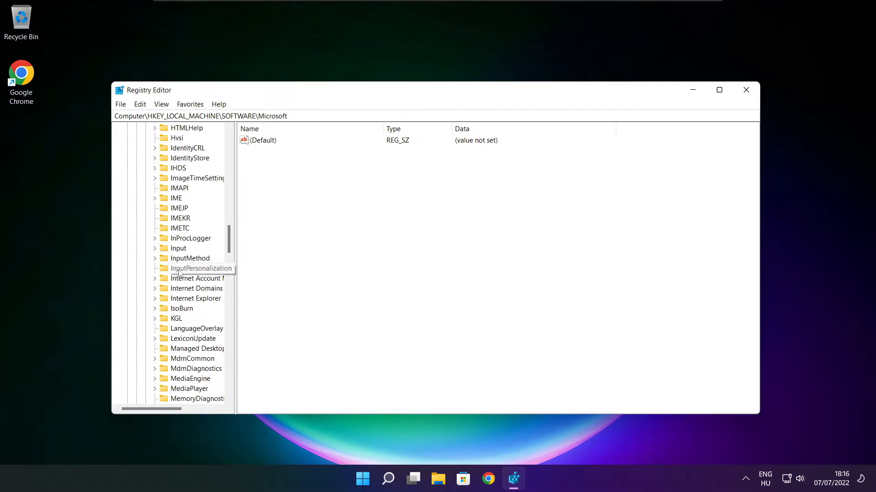
pyautogui.scroll(-3)
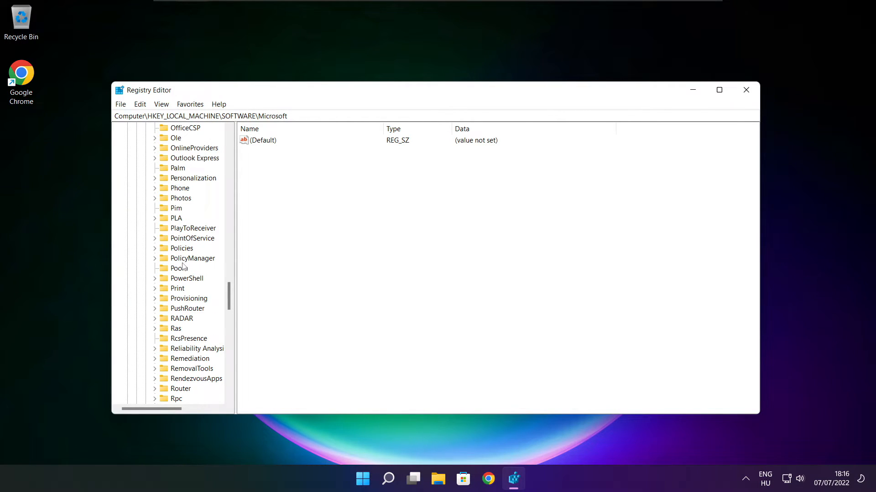
pyautogui.click(192, 258)
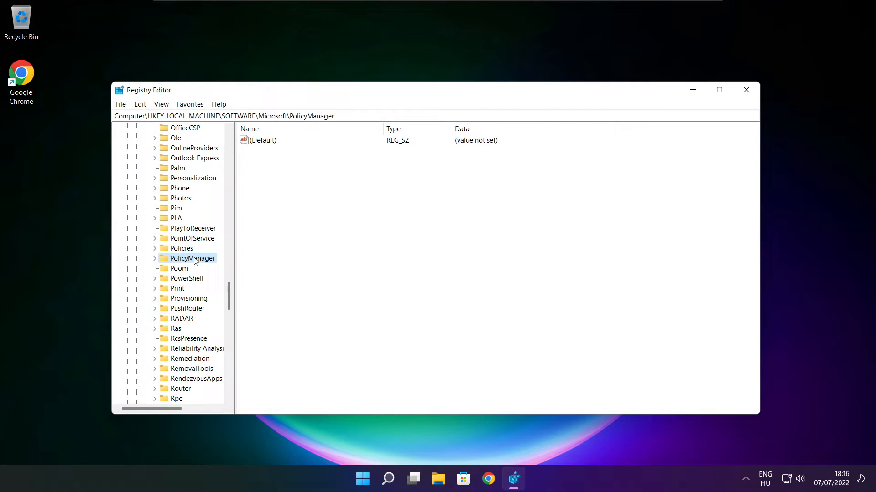
pyautogui.click(154, 258)
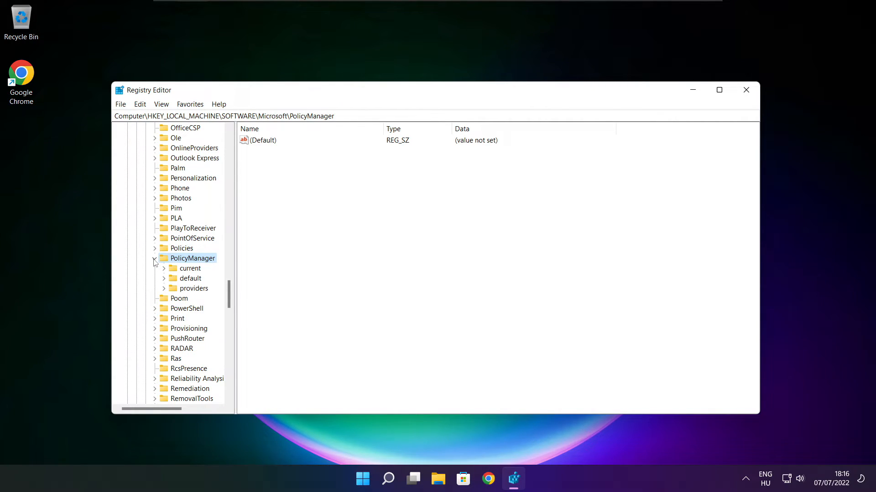
# Expand default > ApplicationManagement, select AllowGameDVR and open its 'value' entry
pyautogui.click(190, 278)
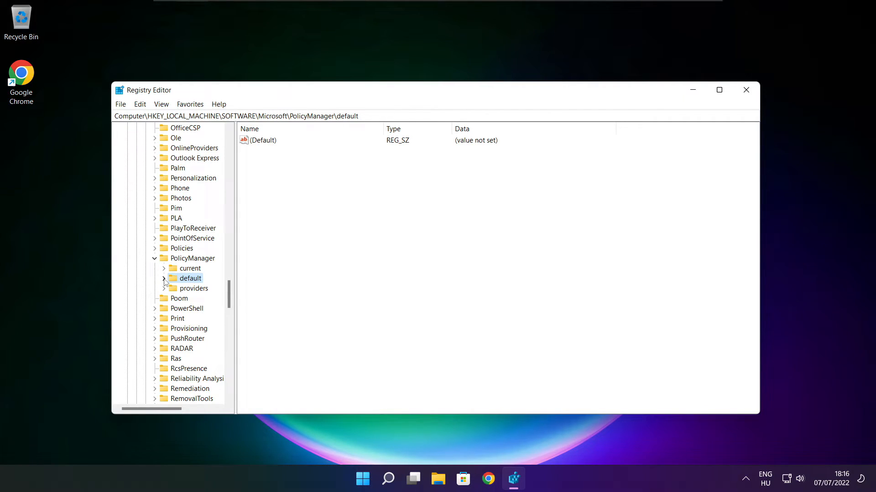
pyautogui.click(164, 278)
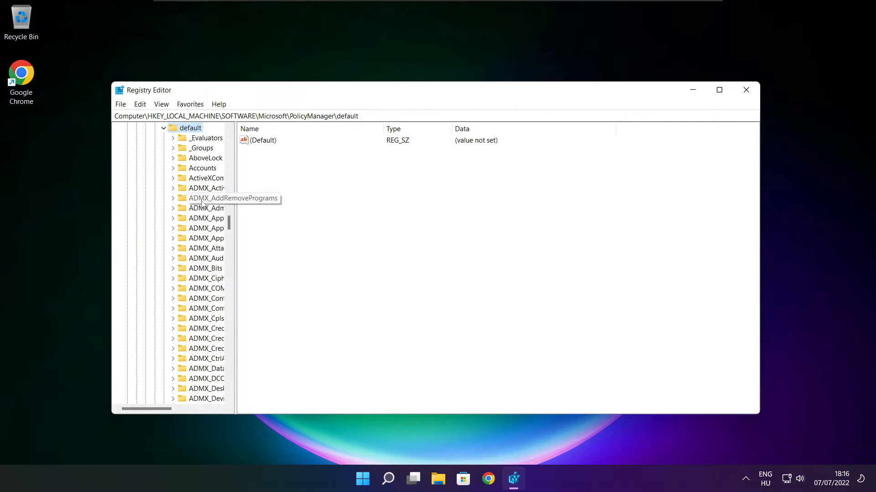
pyautogui.scroll(-3)
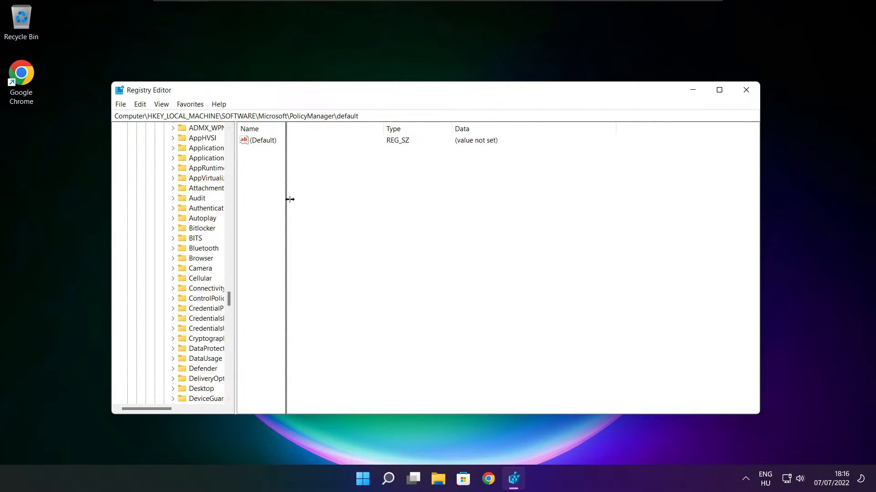
pyautogui.click(226, 189)
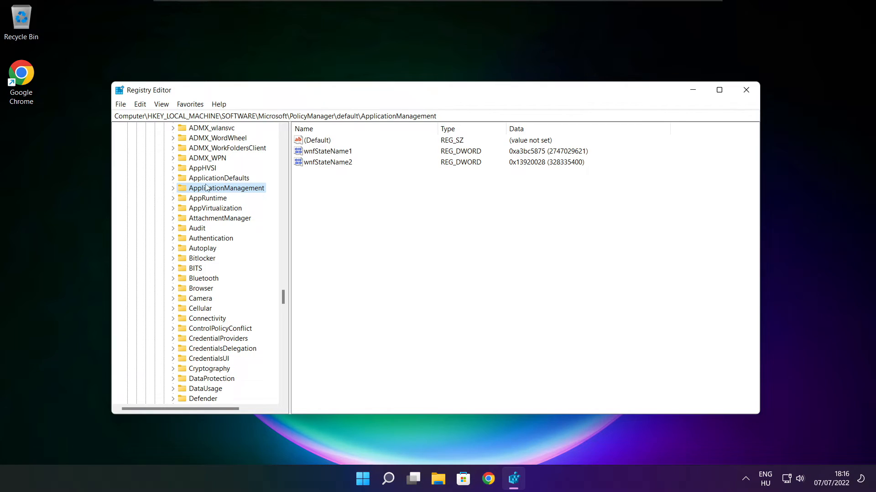
pyautogui.moveTo(174, 189)
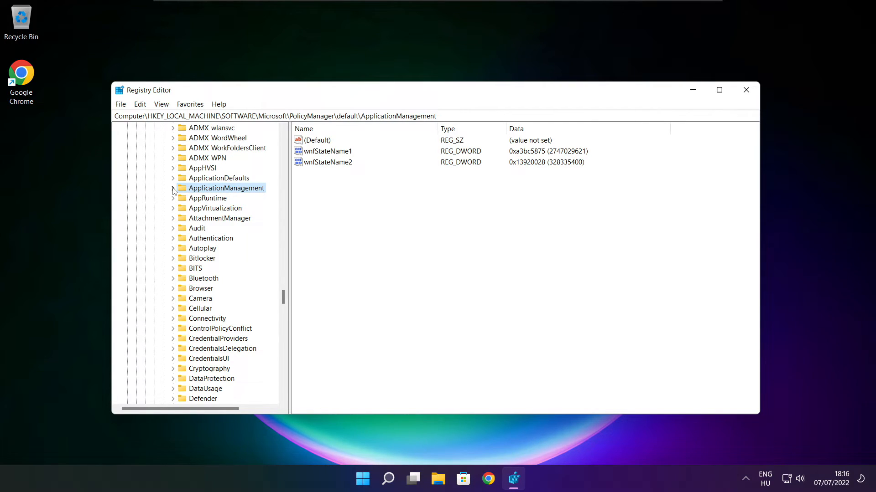
pyautogui.click(172, 188)
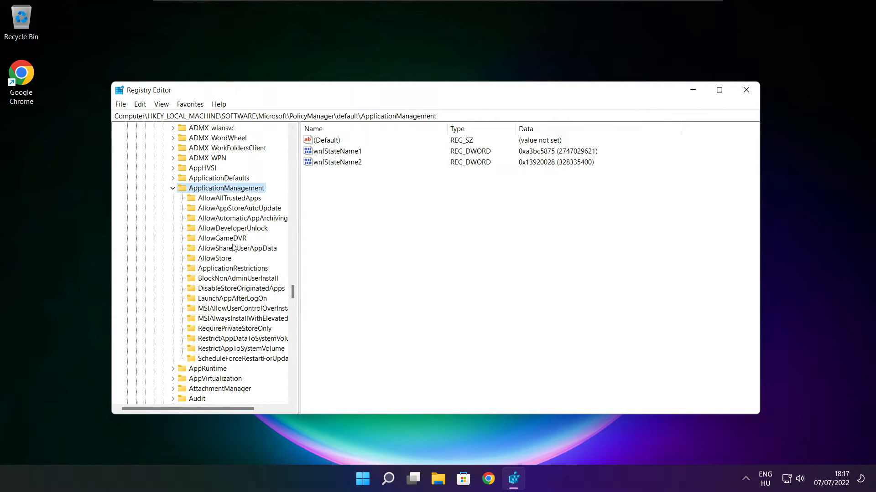
pyautogui.click(222, 238)
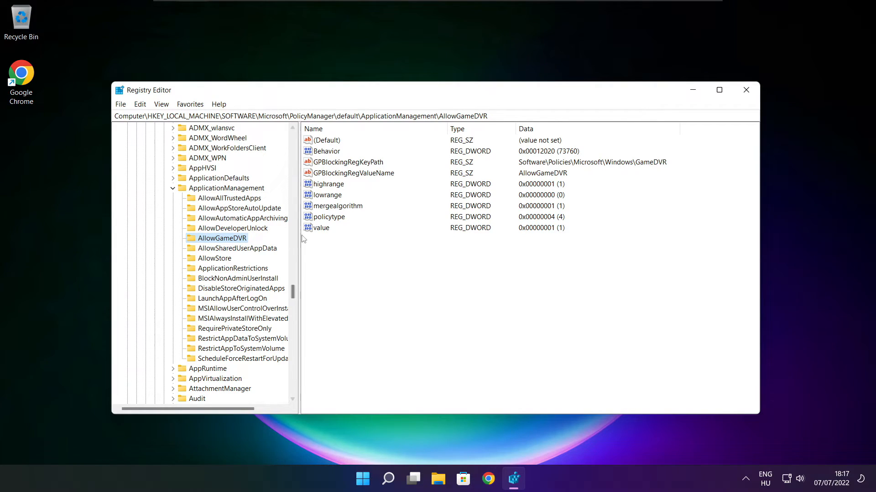
pyautogui.click(322, 228)
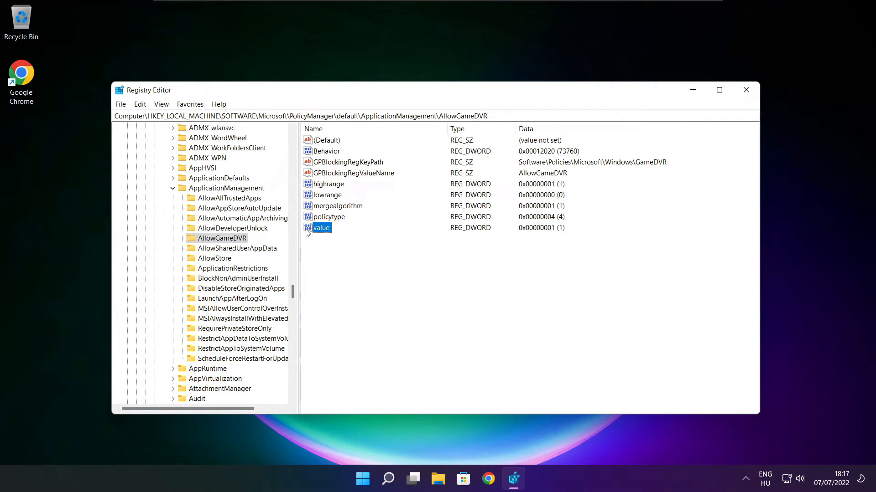
pyautogui.doubleClick(322, 228)
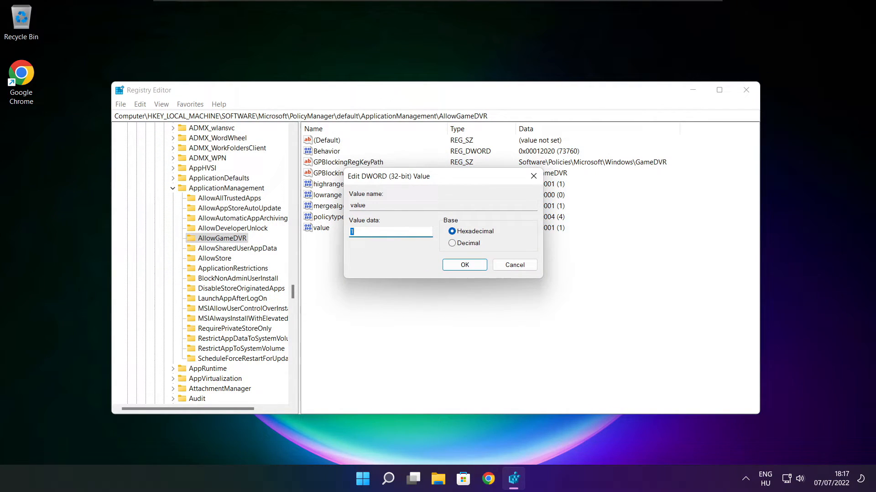
# Change AllowGameDVR's 'value' data to 0 and close Registry Editor
pyautogui.write('0')
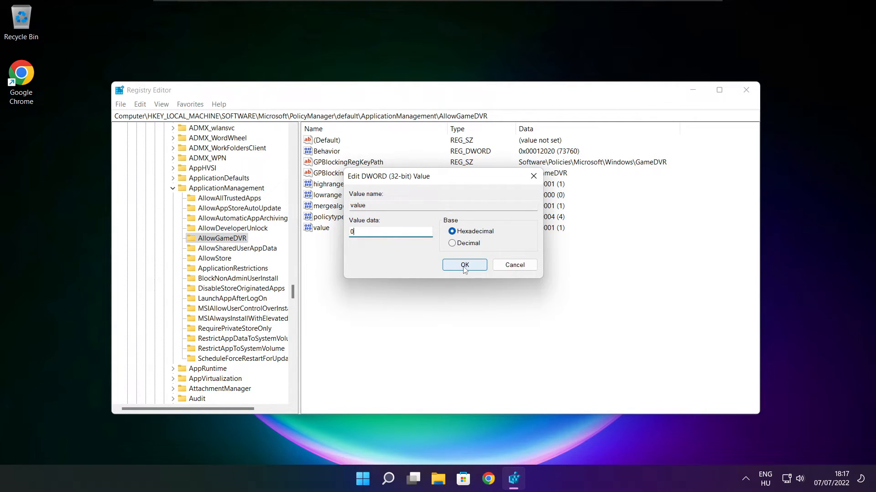
pyautogui.click(464, 264)
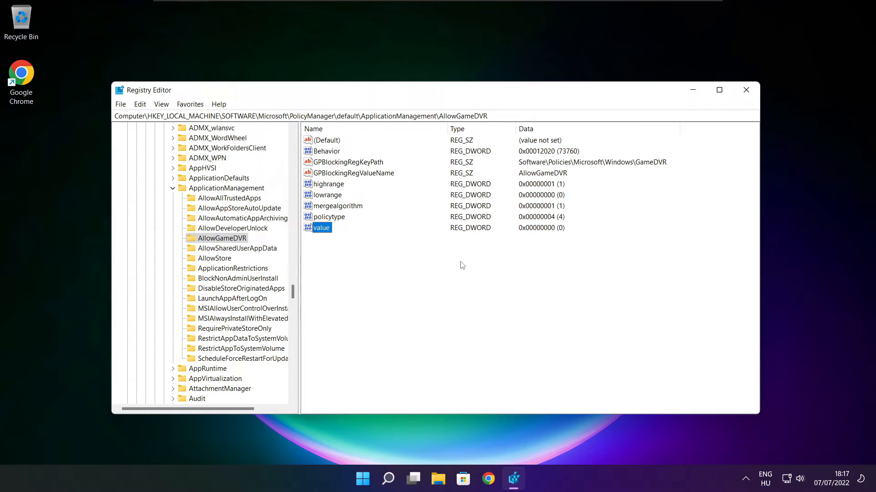
pyautogui.moveTo(746, 90)
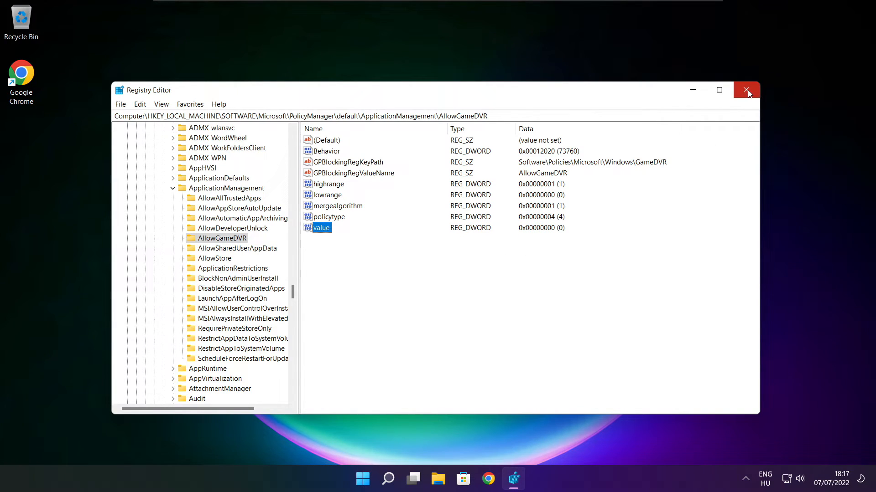
pyautogui.click(746, 89)
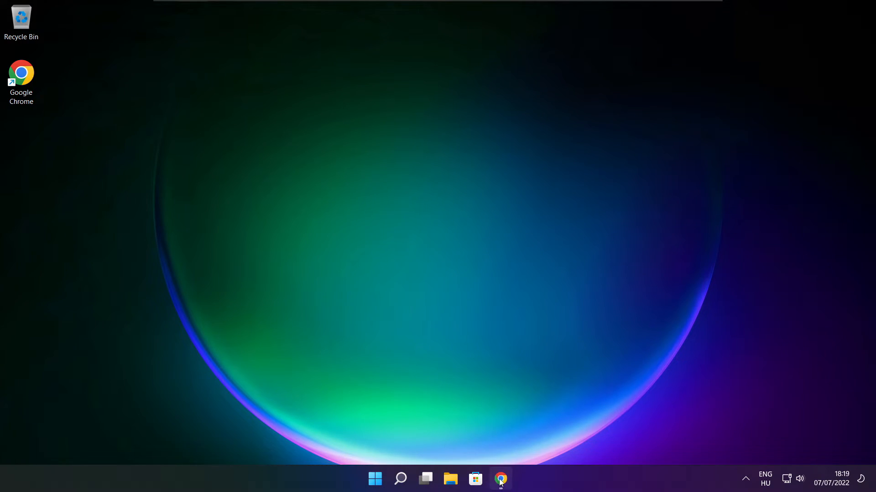
# Download the DirectX End-User Runtime Web Installer in Chrome and open it
pyautogui.click(499, 479)
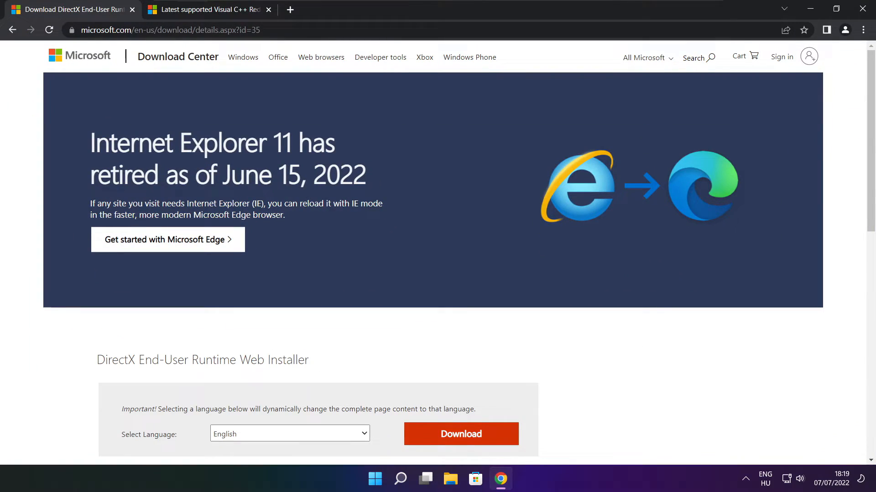
pyautogui.click(168, 30)
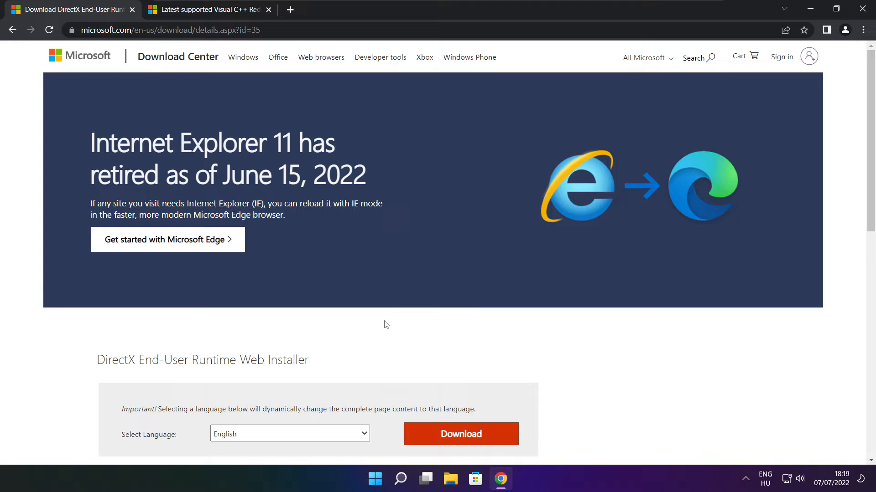
pyautogui.scroll(-3)
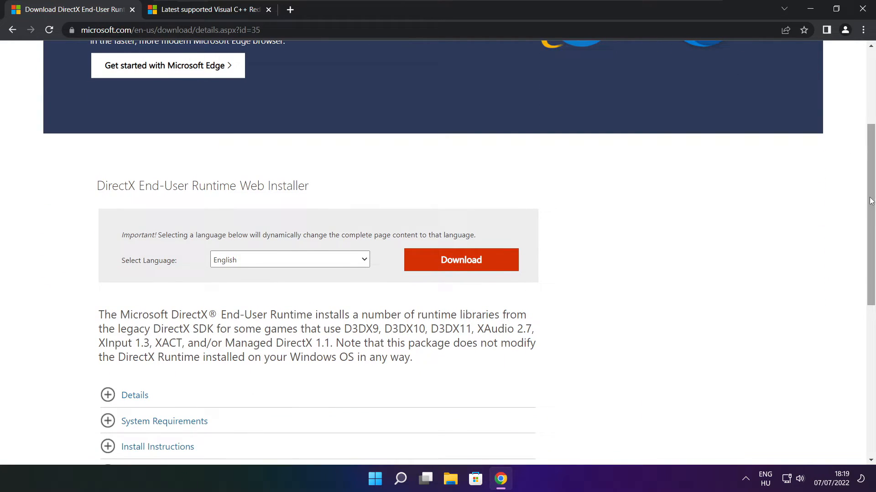
pyautogui.moveTo(373, 194)
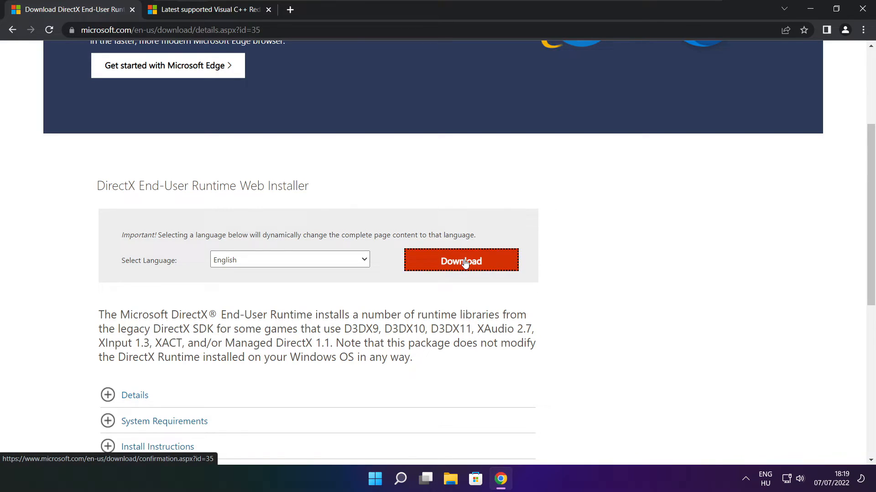
pyautogui.click(460, 260)
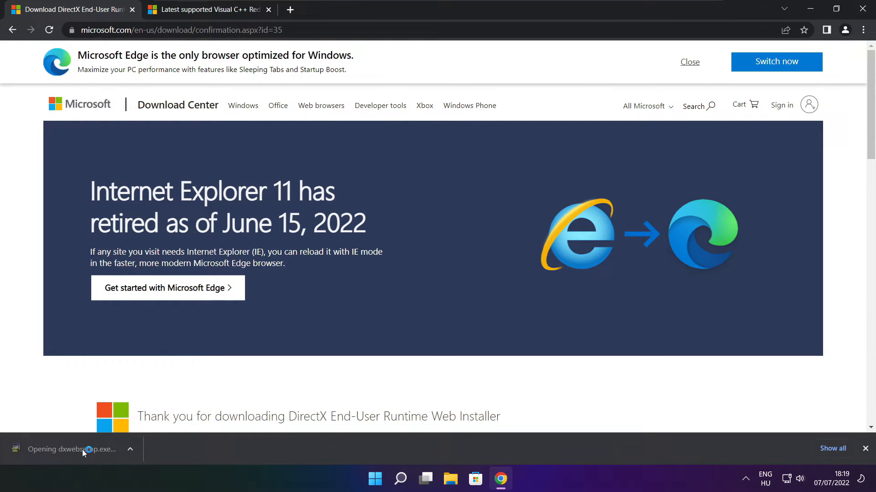
pyautogui.click(72, 450)
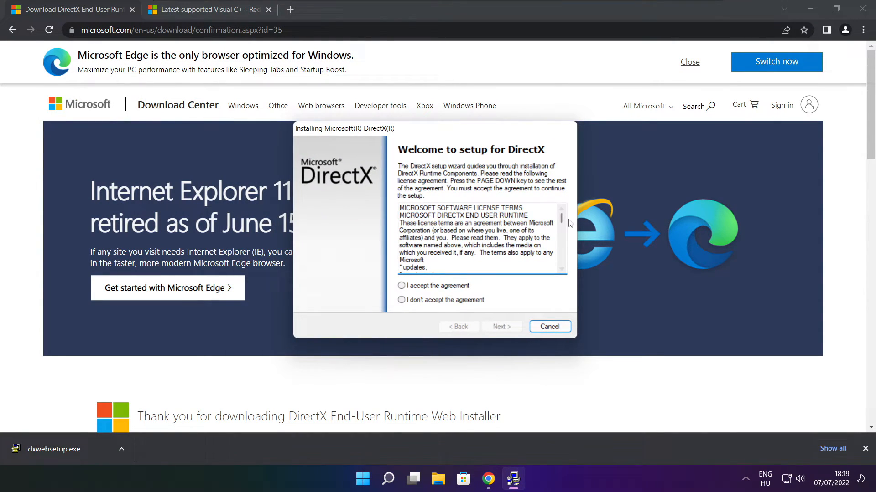
# Accept the DirectX licence, decline the Bing Bar, and finish the installation
pyautogui.scroll(-3)
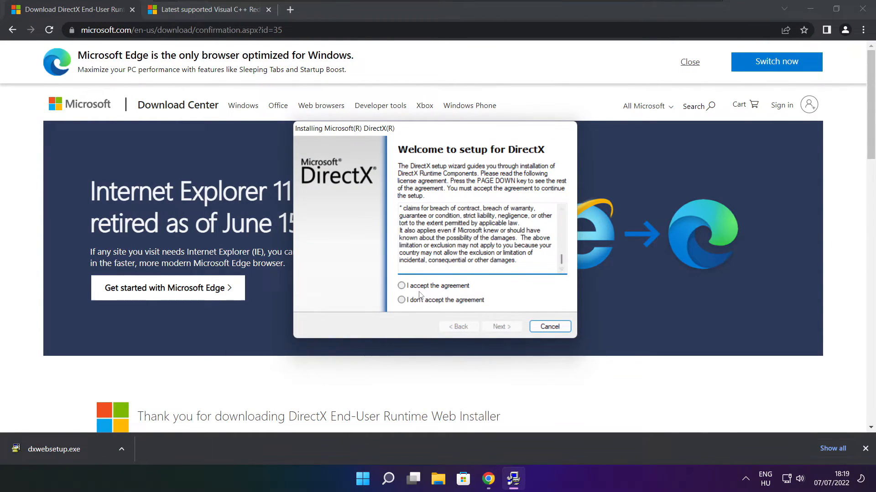
pyautogui.click(401, 286)
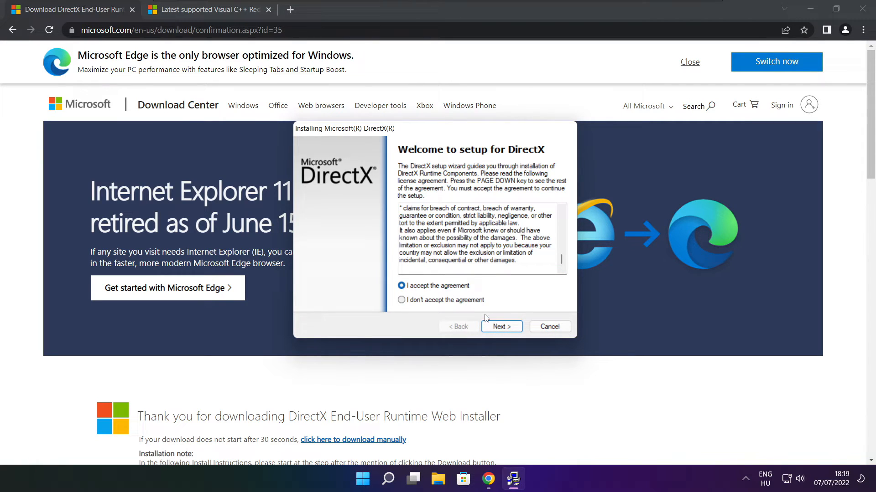
pyautogui.click(500, 327)
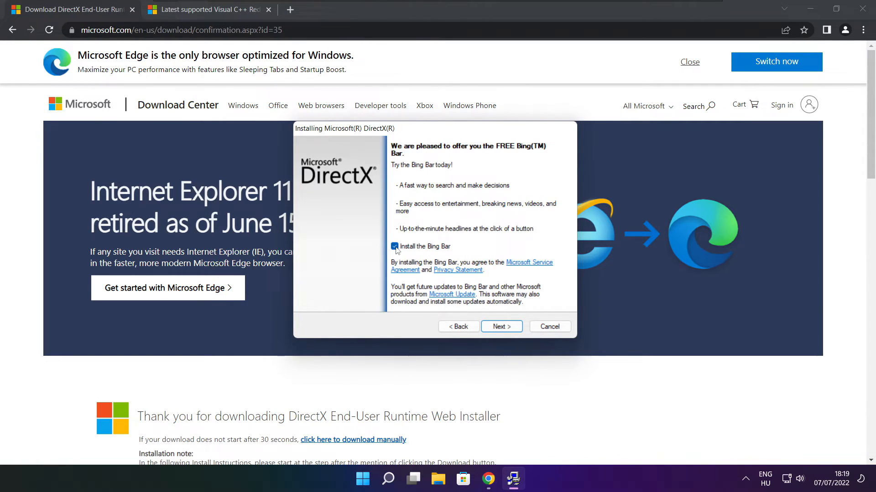
pyautogui.click(393, 246)
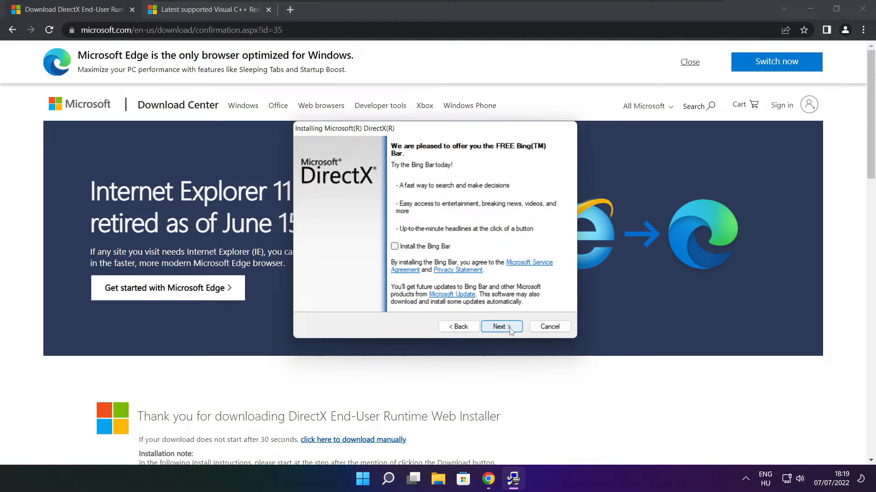
pyautogui.click(498, 327)
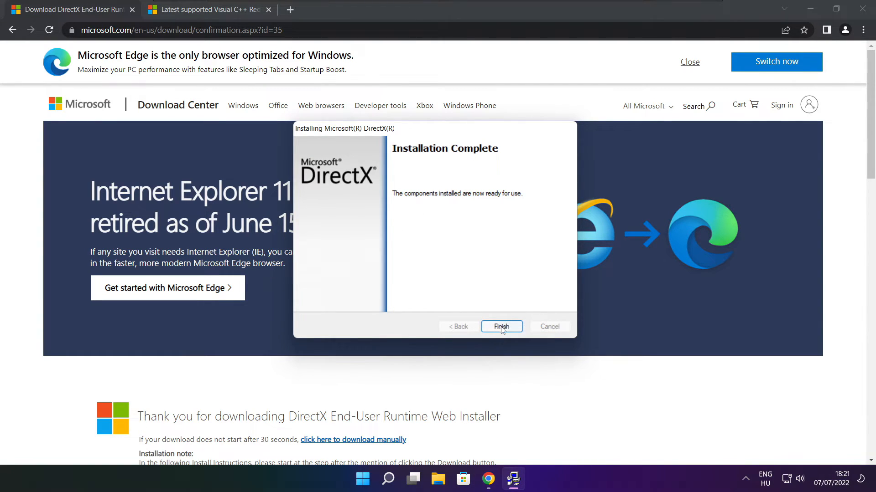
pyautogui.click(501, 326)
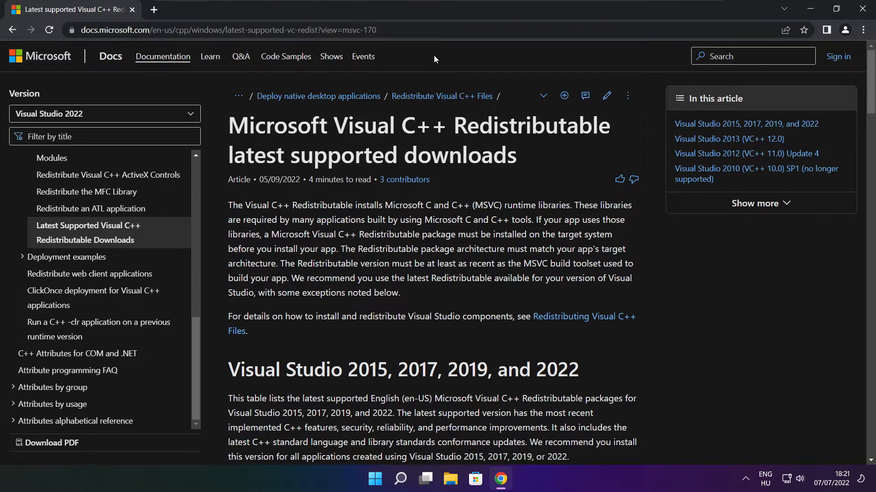
# Download the ARM64, x86 and x64 VC_redist installers and launch VC_redist.arm64.exe
pyautogui.scroll(-3)
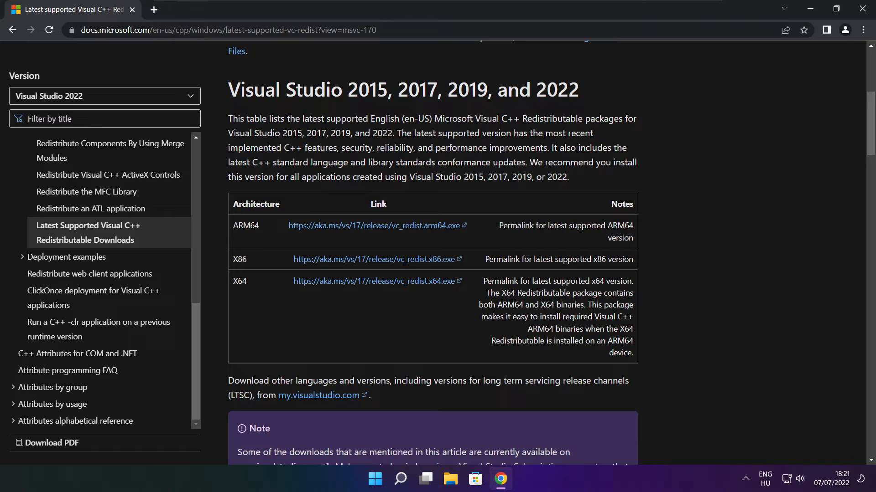
pyautogui.moveTo(232, 225); pyautogui.dragTo(585, 305)
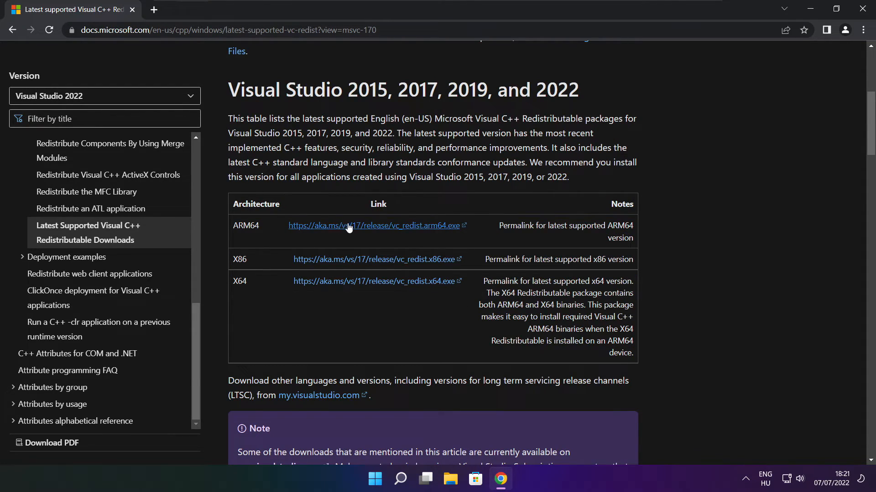
pyautogui.click(373, 226)
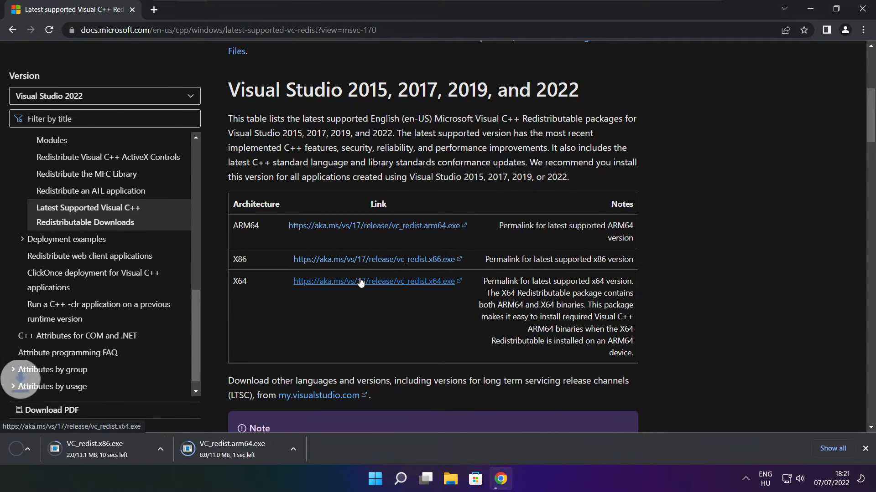
pyautogui.click(374, 281)
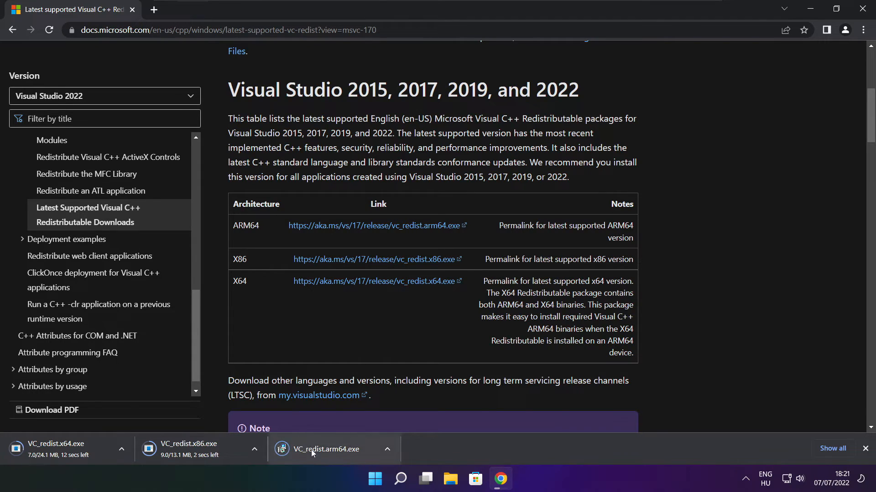
pyautogui.click(328, 448)
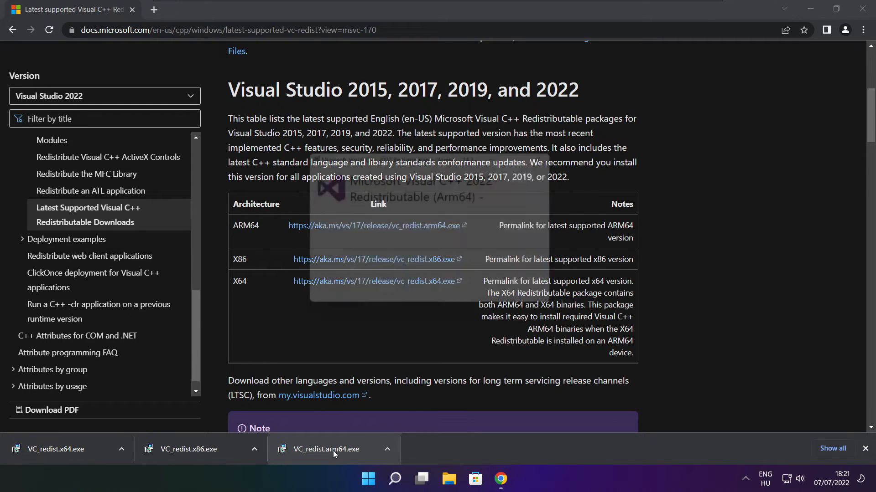
# Accept the licence terms and install the ARM64 Visual C++ 2022 Redistributable
pyautogui.click(328, 448)
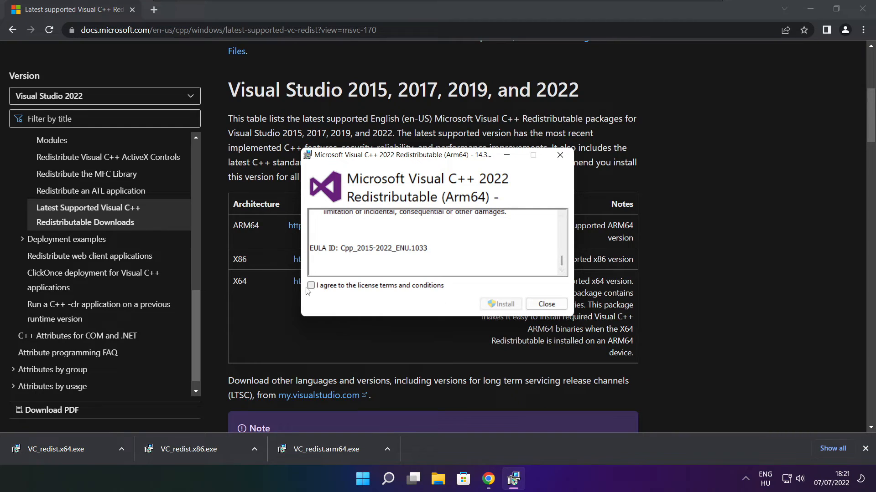
pyautogui.click(311, 286)
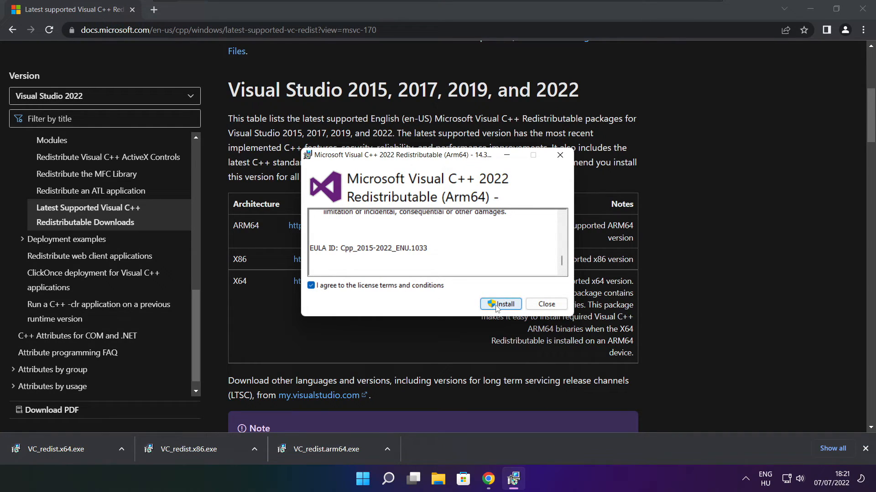
pyautogui.click(501, 304)
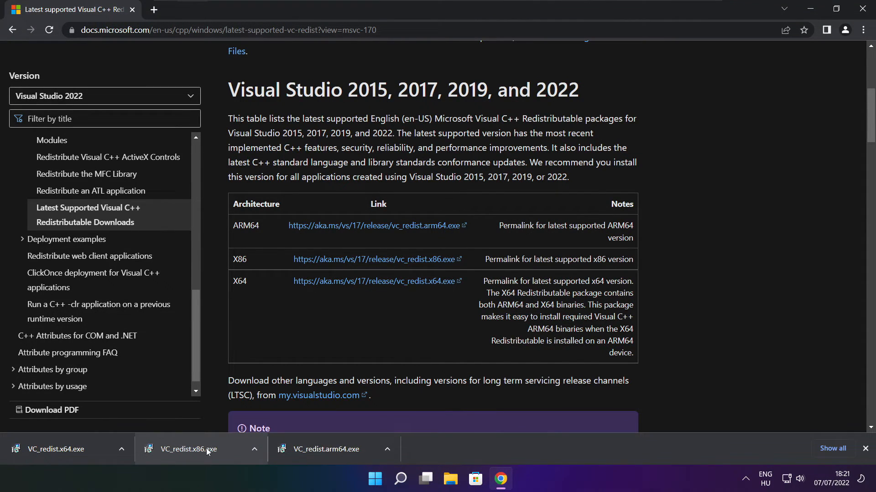
# Install the x86 Visual C++ Redistributable 14.32.31332 from VC_redist.x86.exe and close setup
pyautogui.click(188, 449)
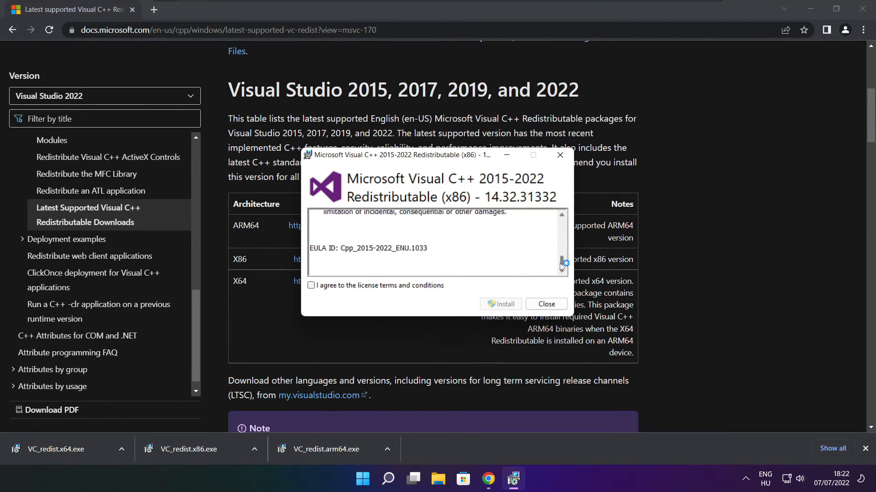
pyautogui.click(311, 286)
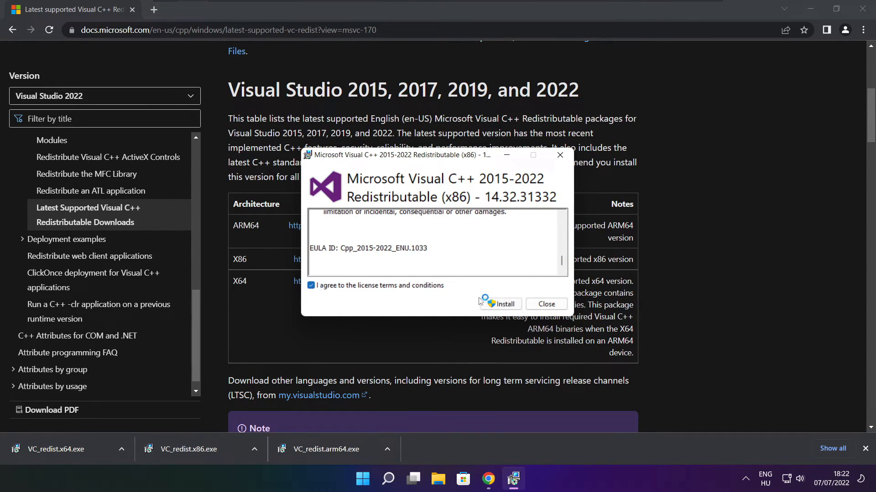
pyautogui.click(503, 304)
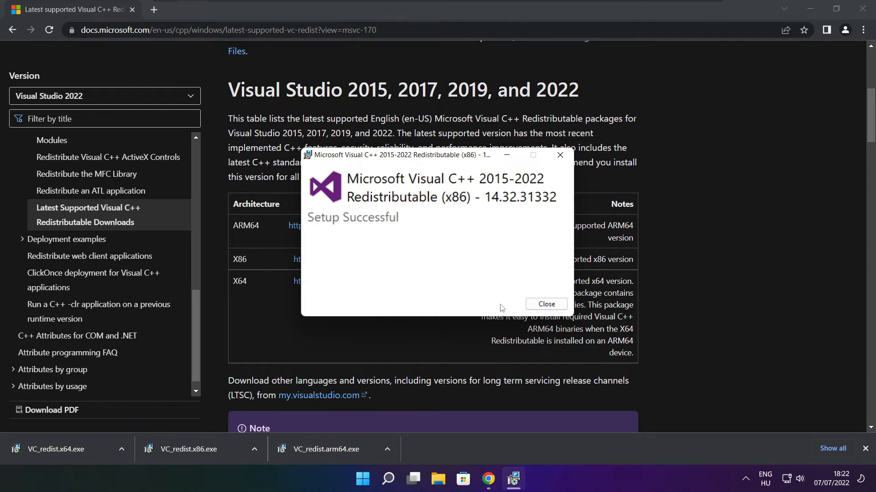
pyautogui.click(545, 304)
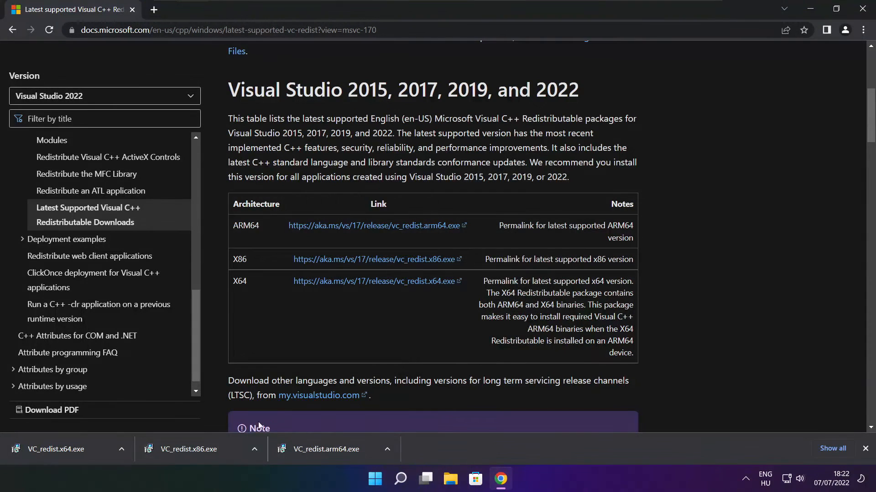
# Install the x64 Visual C++ 2015-2022 Redistributable 14.32.31332 from VC_redist.x64.exe, accepting the license
pyautogui.click(62, 448)
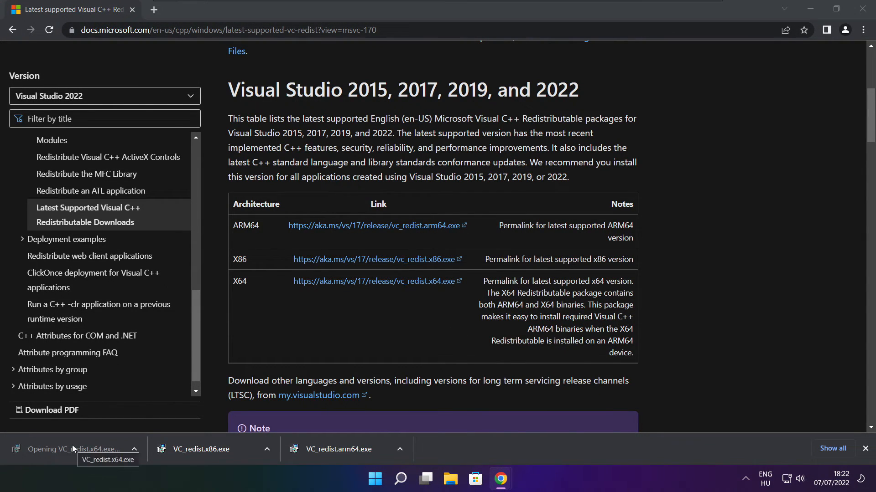
pyautogui.click(84, 449)
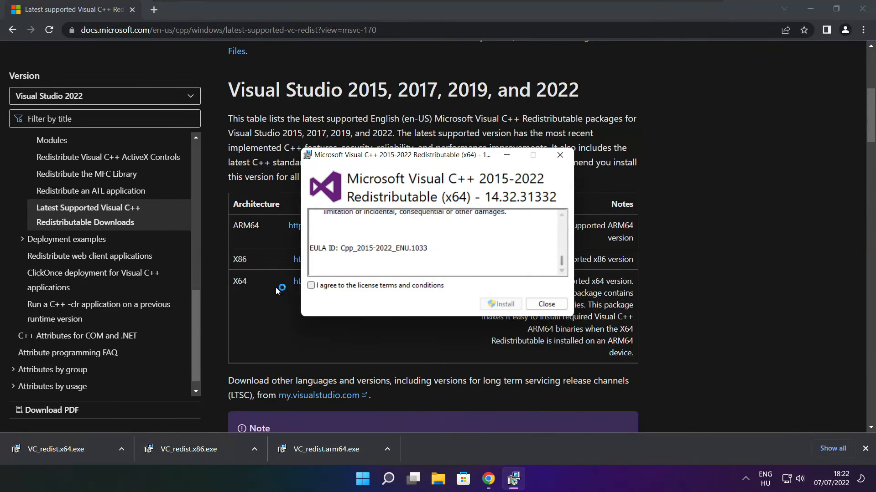
pyautogui.click(311, 286)
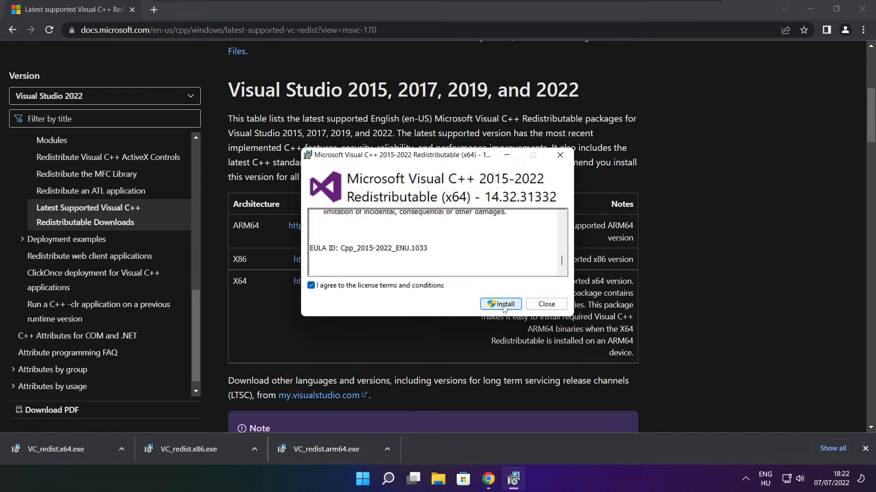
pyautogui.click(500, 304)
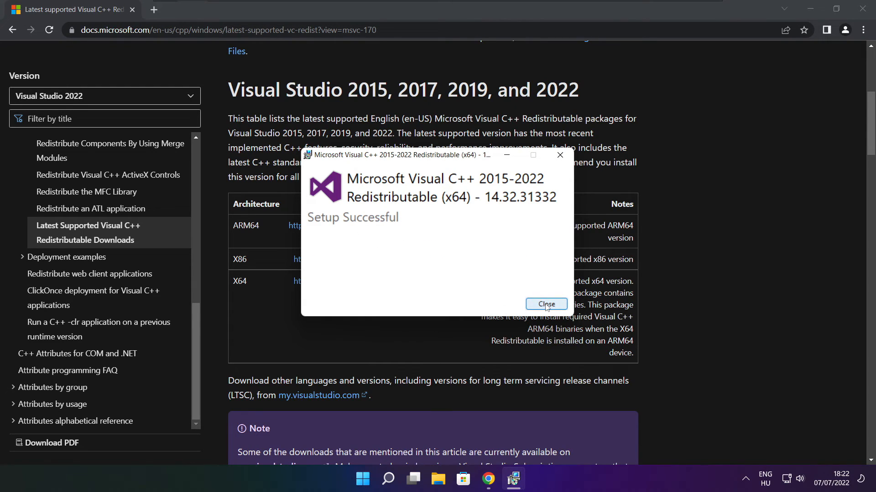
pyautogui.click(545, 303)
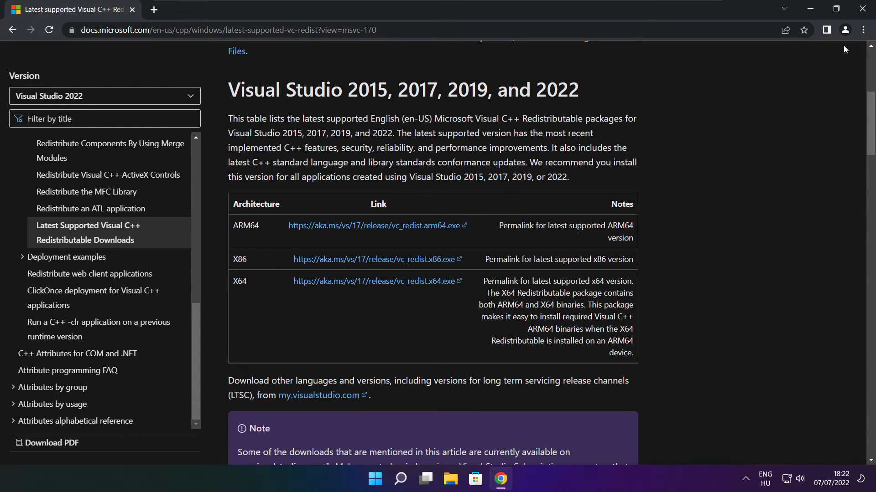
# Close Chrome and show the Start menu power options: Sleep, Shut down, Restart
pyautogui.click(861, 8)
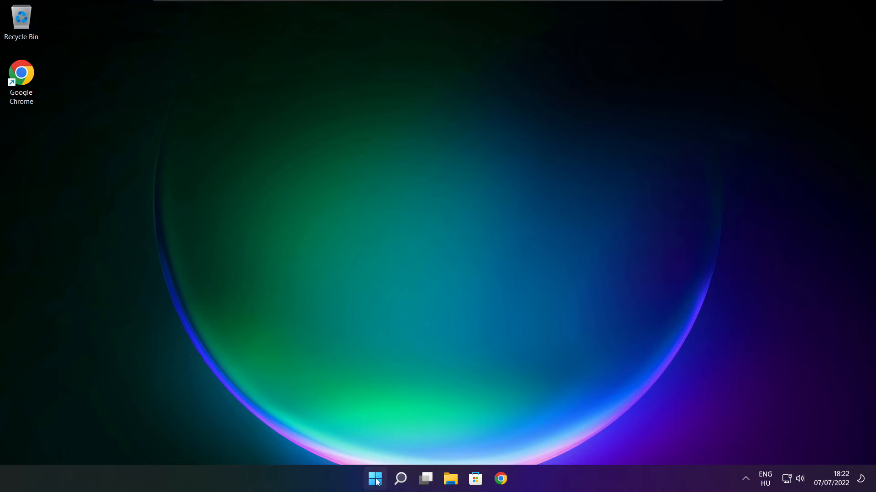
pyautogui.click(375, 479)
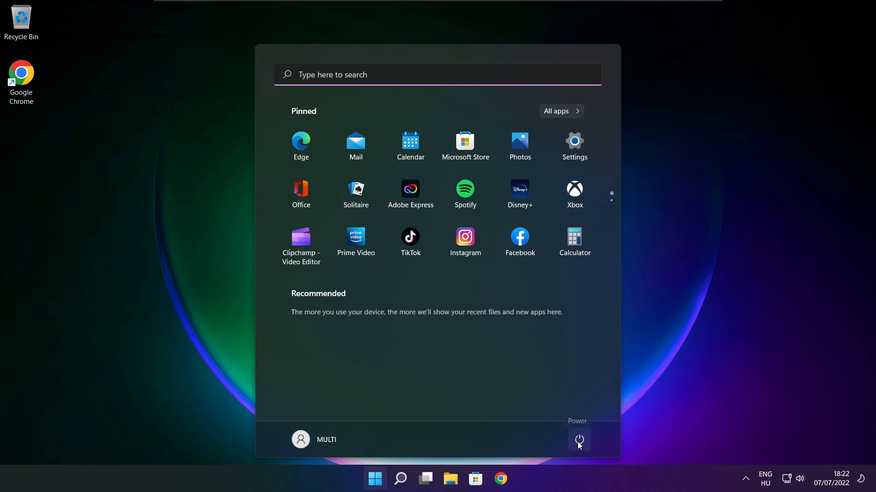
pyautogui.click(579, 440)
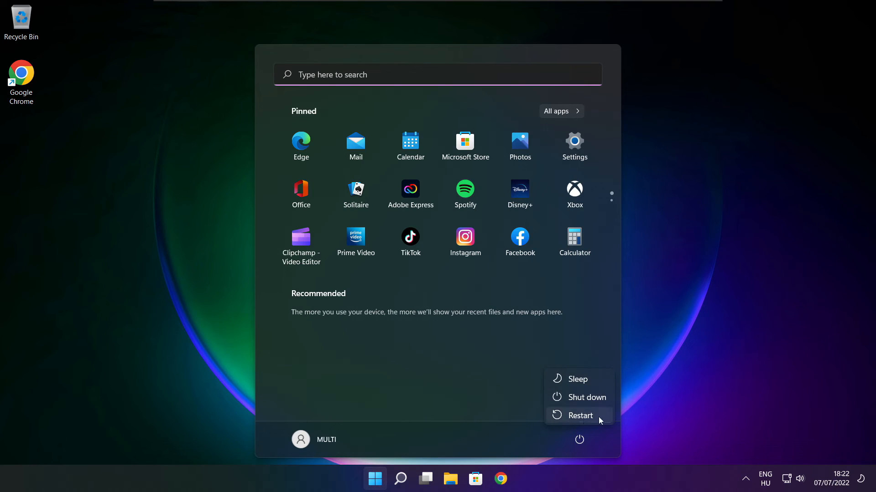